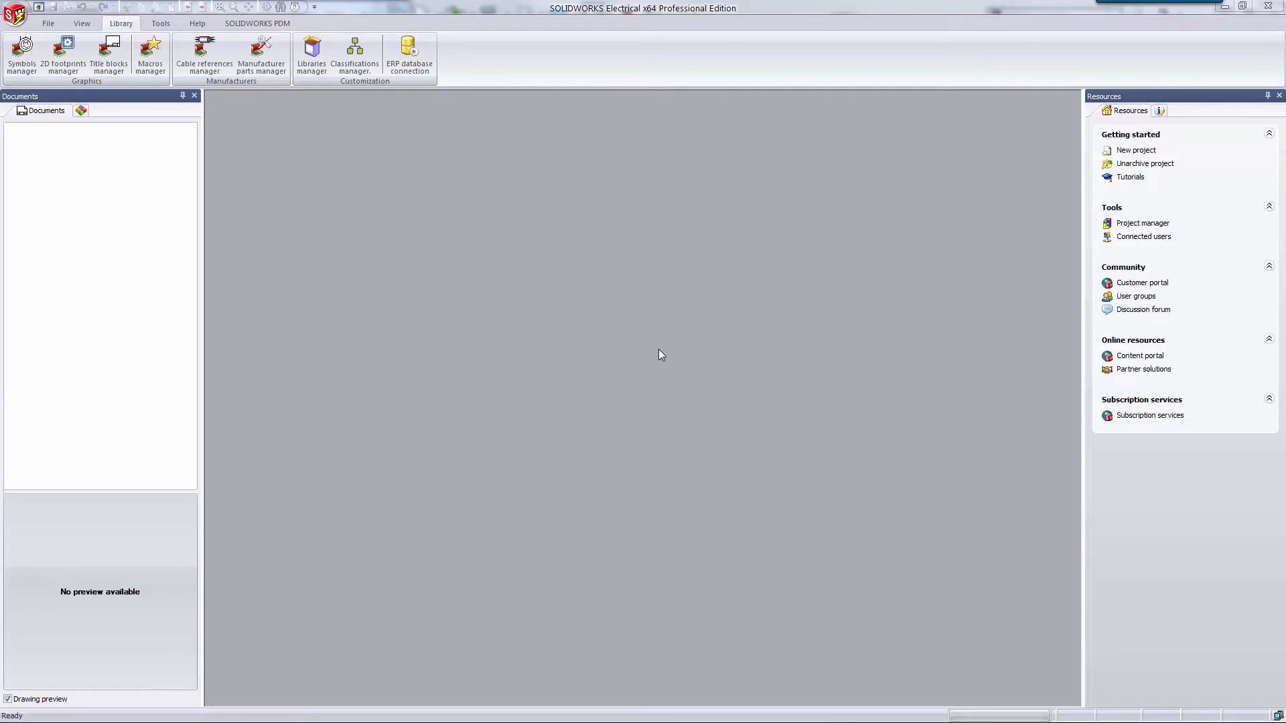
pyautogui.moveTo(269, 69)
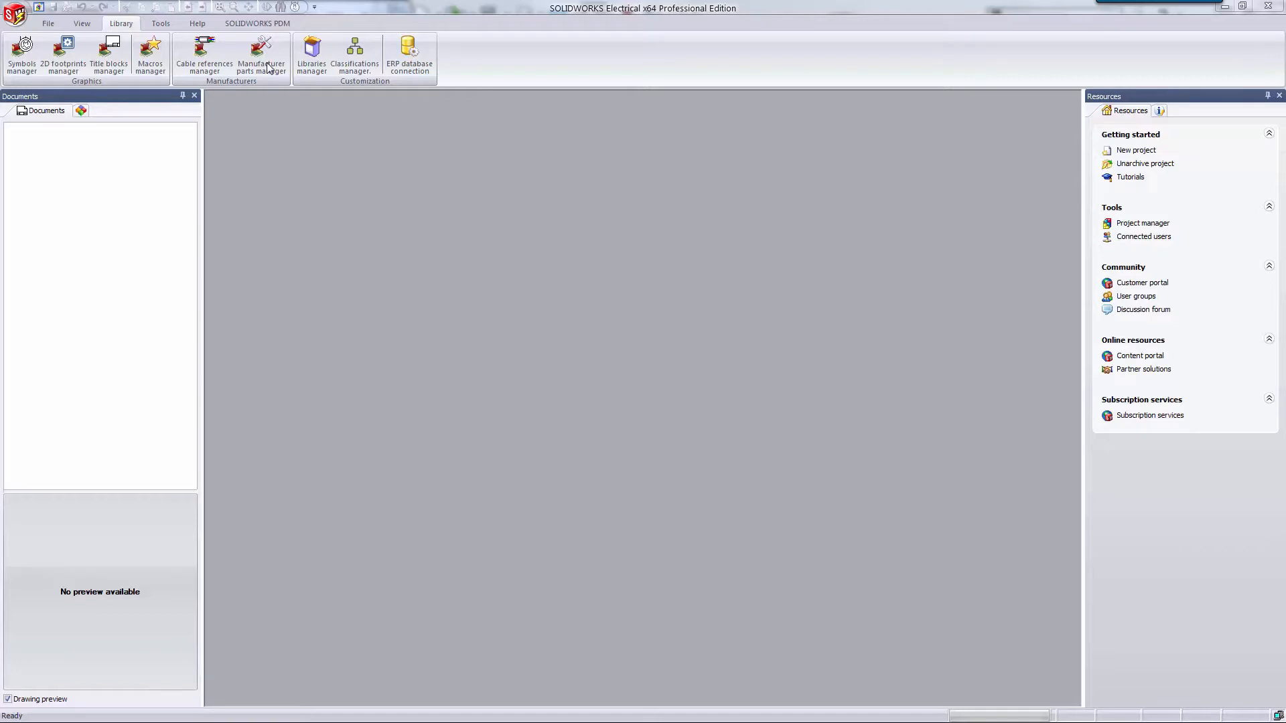
pyautogui.moveTo(137, 23)
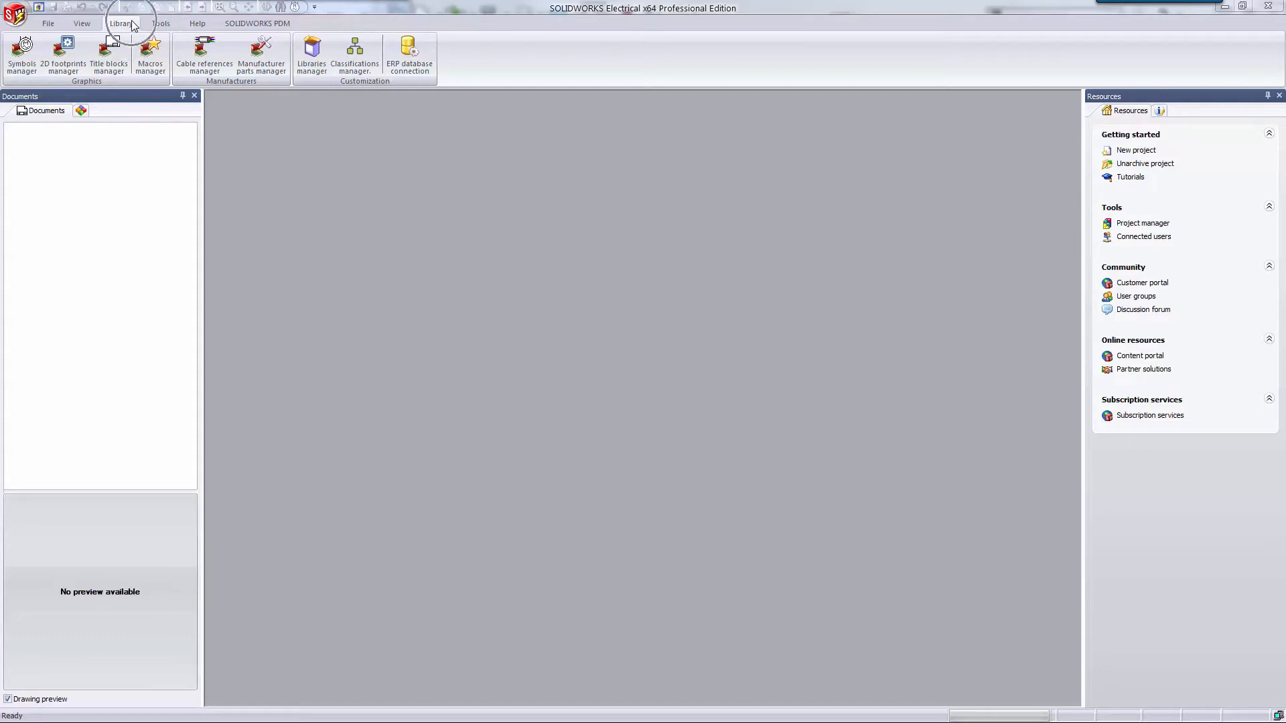
pyautogui.moveTo(273, 73)
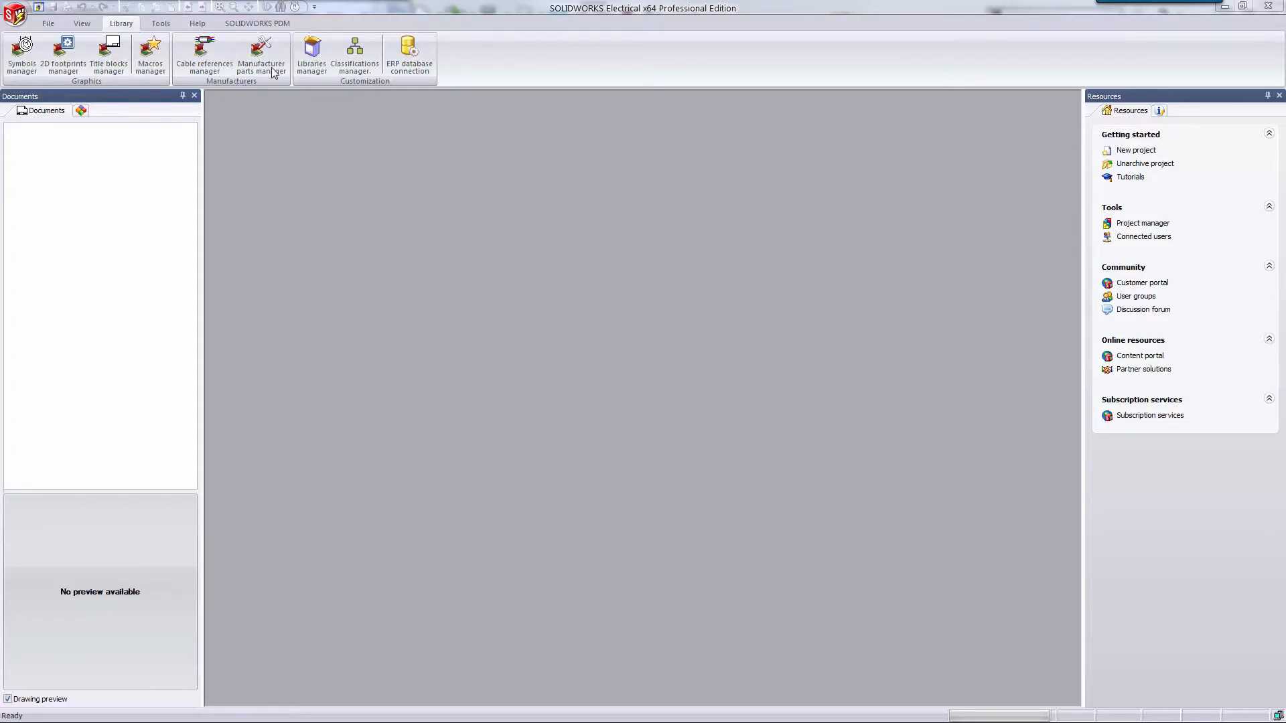
# - Open the Manufacturer parts manager from the Library tab
pyautogui.click(260, 54)
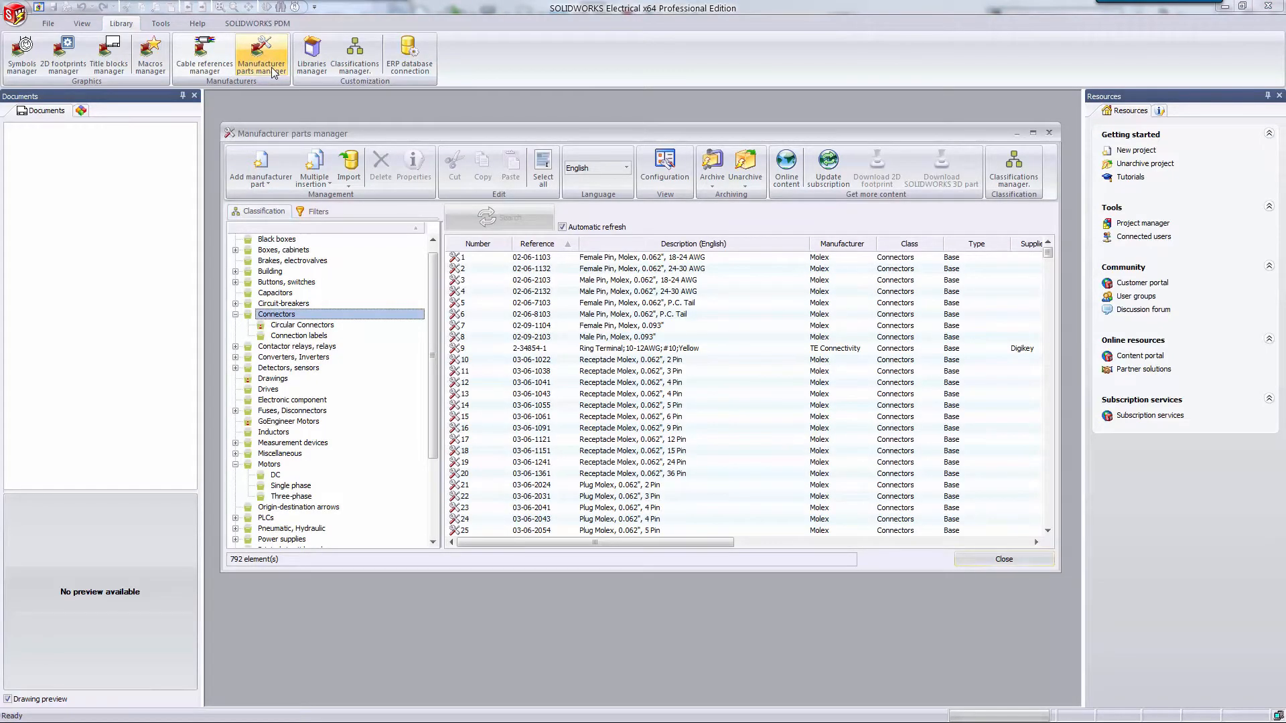
pyautogui.moveTo(264, 80)
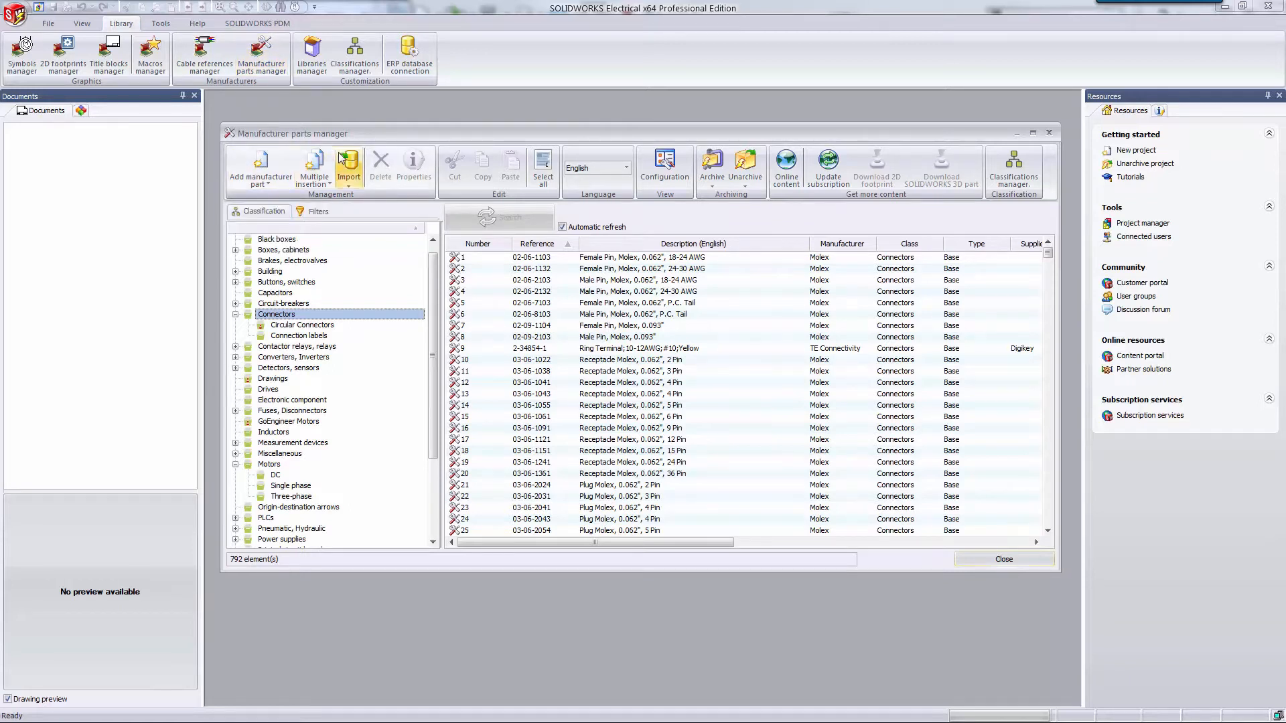
pyautogui.moveTo(745, 168)
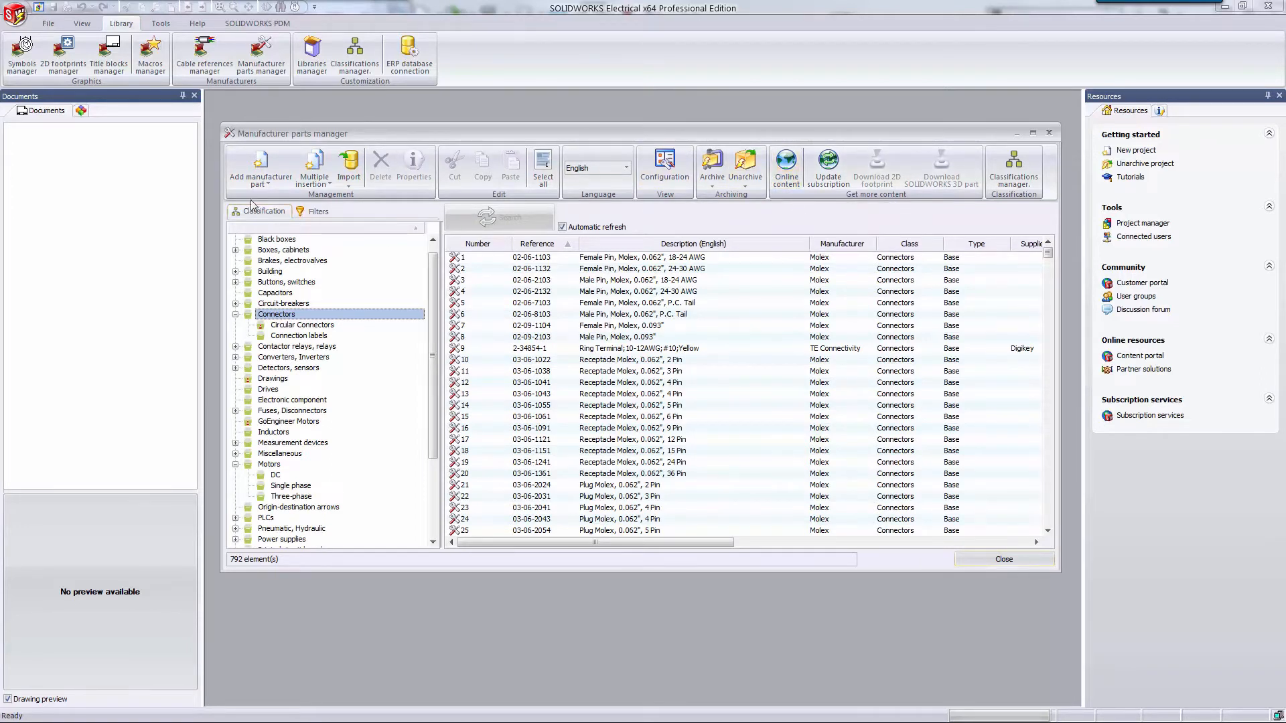
# - Add a new manufacturer part with reference 42119 and manufacturer GoEngineer
pyautogui.click(260, 168)
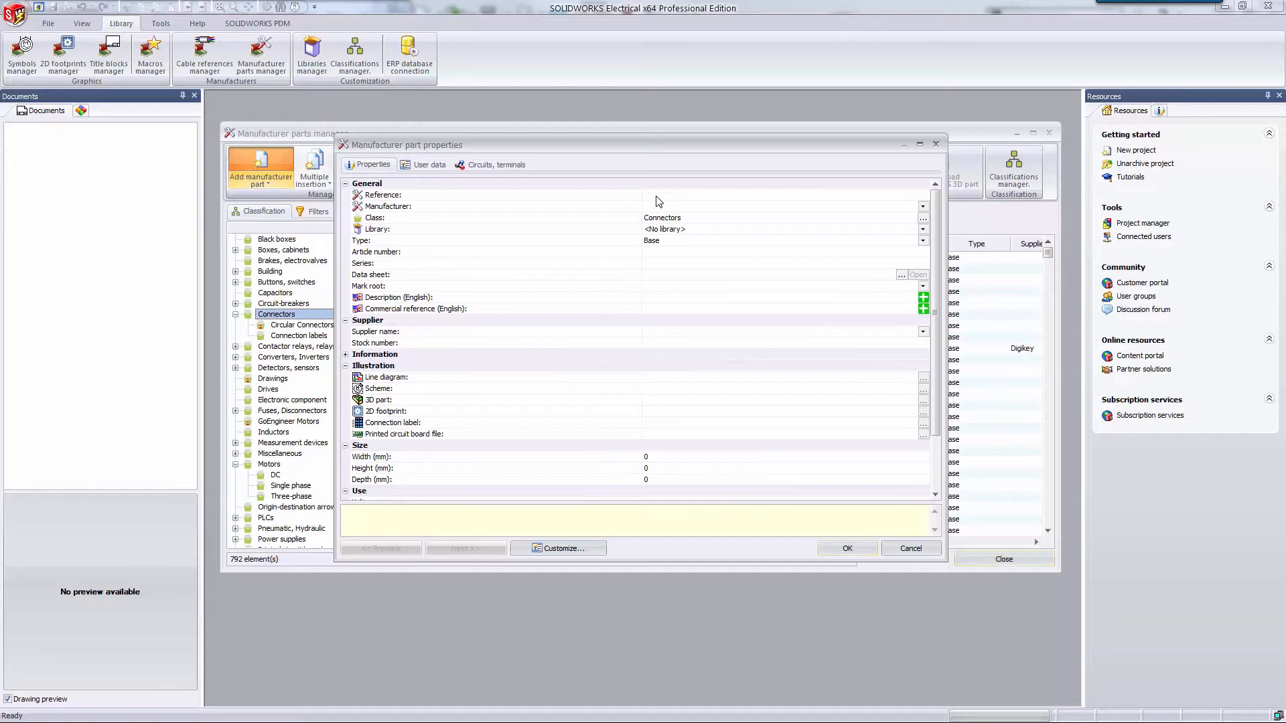
pyautogui.click(492, 195)
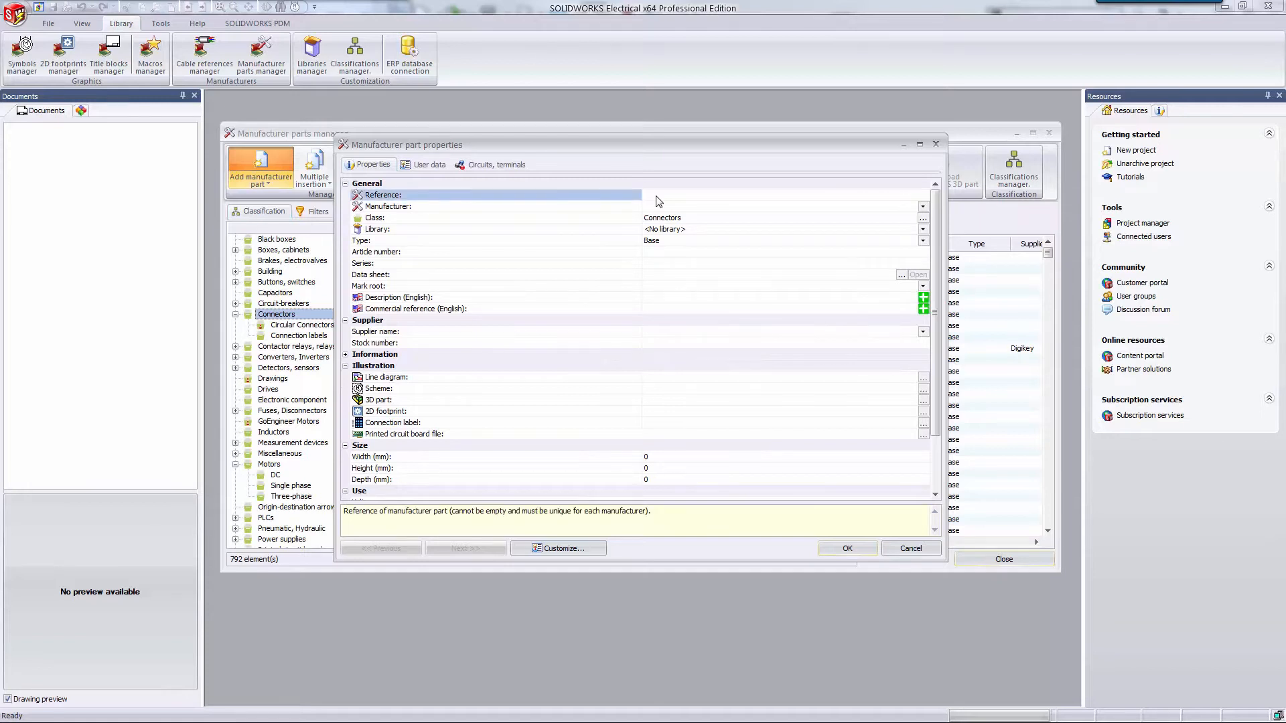
pyautogui.moveTo(645, 194)
pyautogui.write('42119')
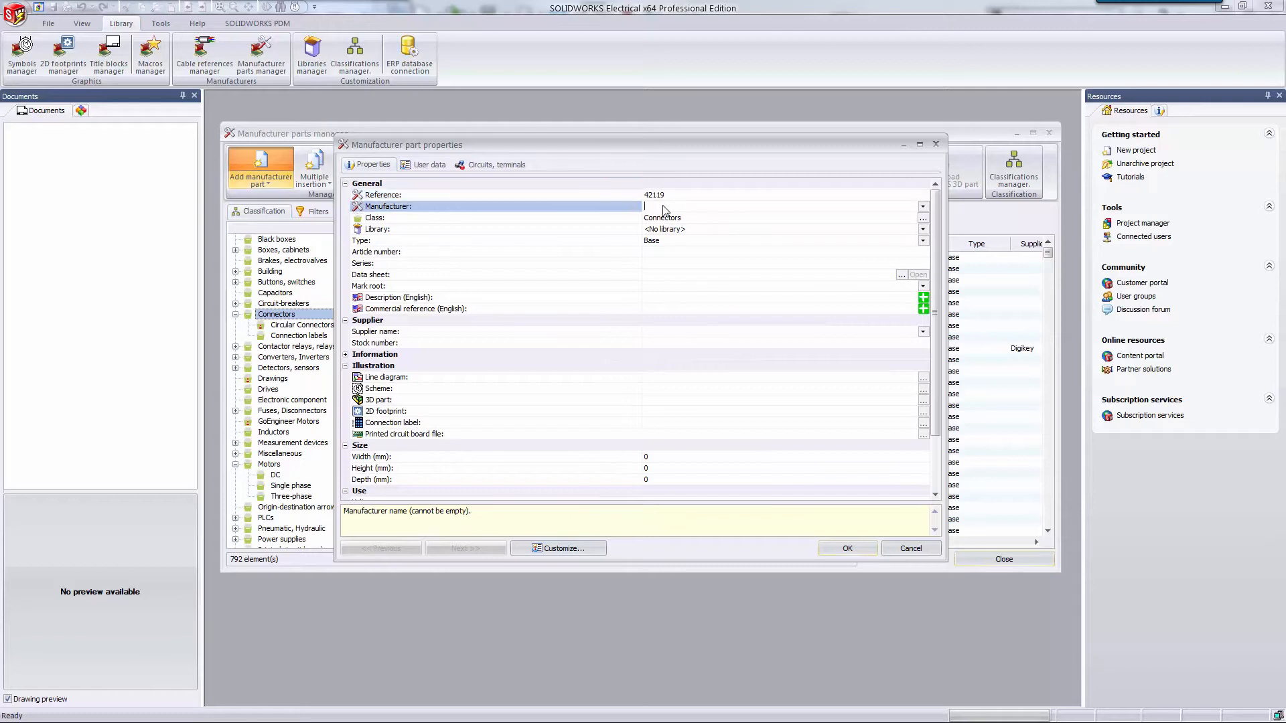
pyautogui.write('GoEngineer')
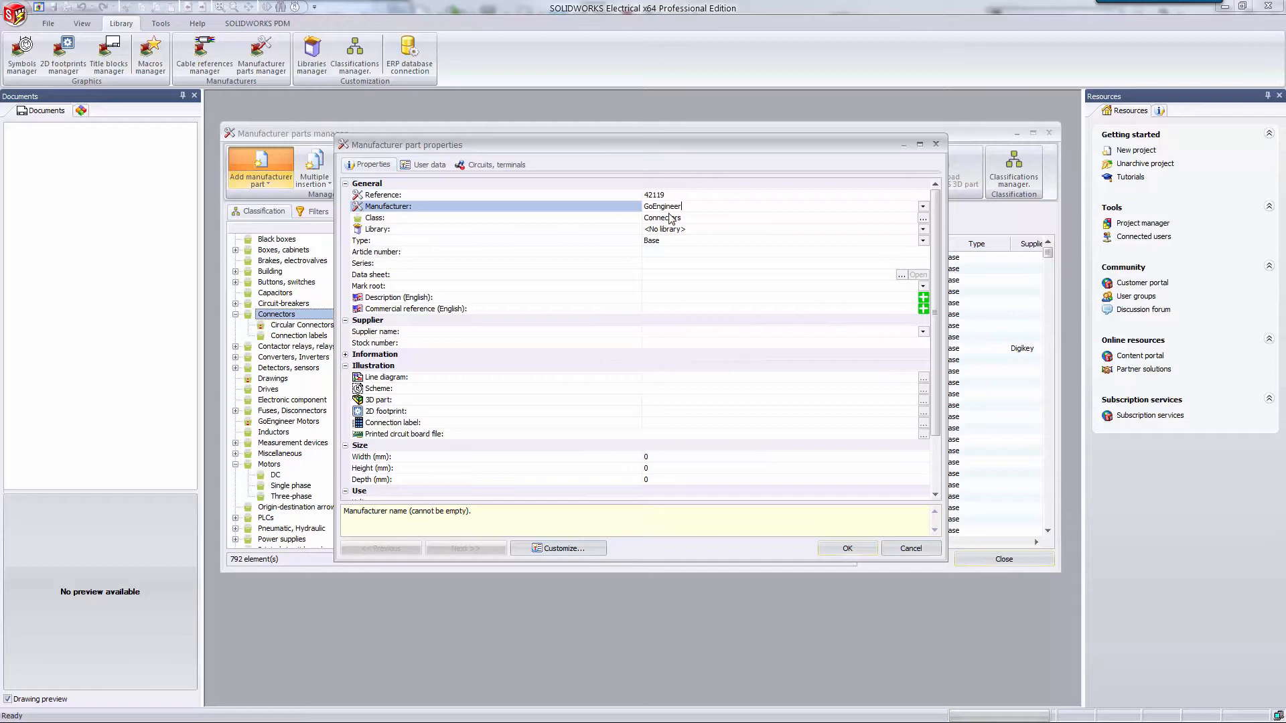
pyautogui.moveTo(717, 221)
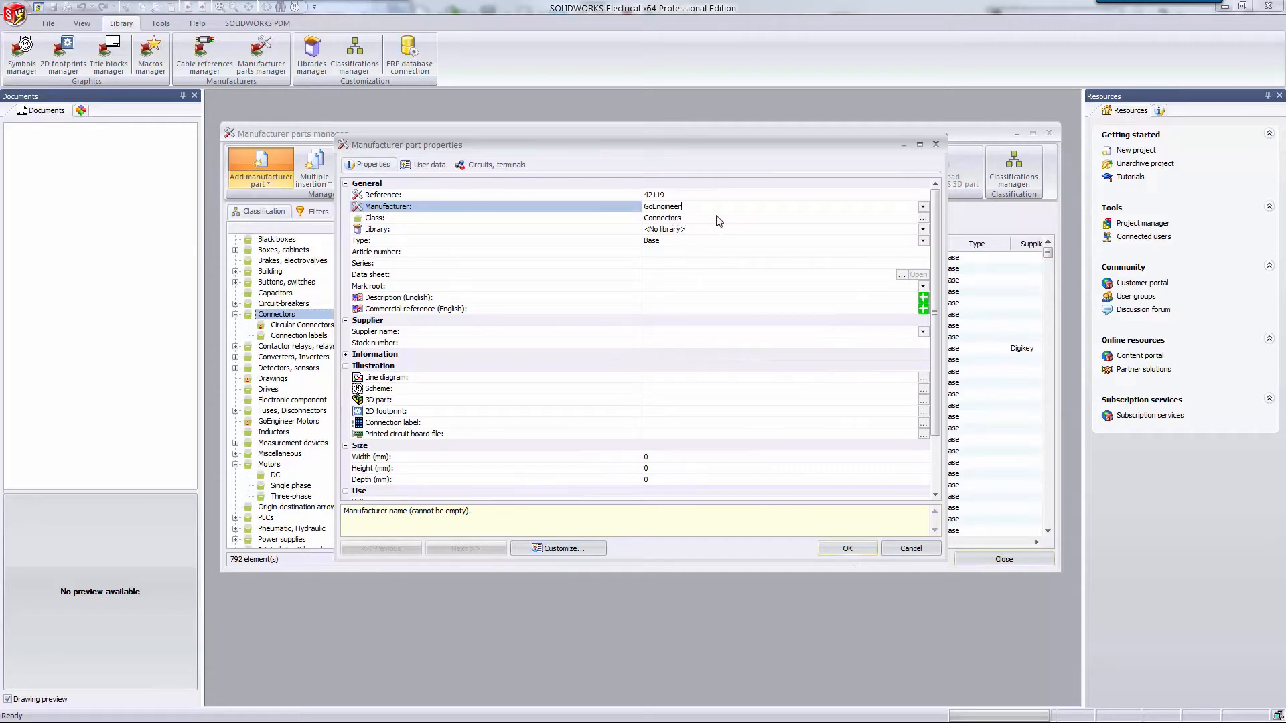
pyautogui.moveTo(318, 325)
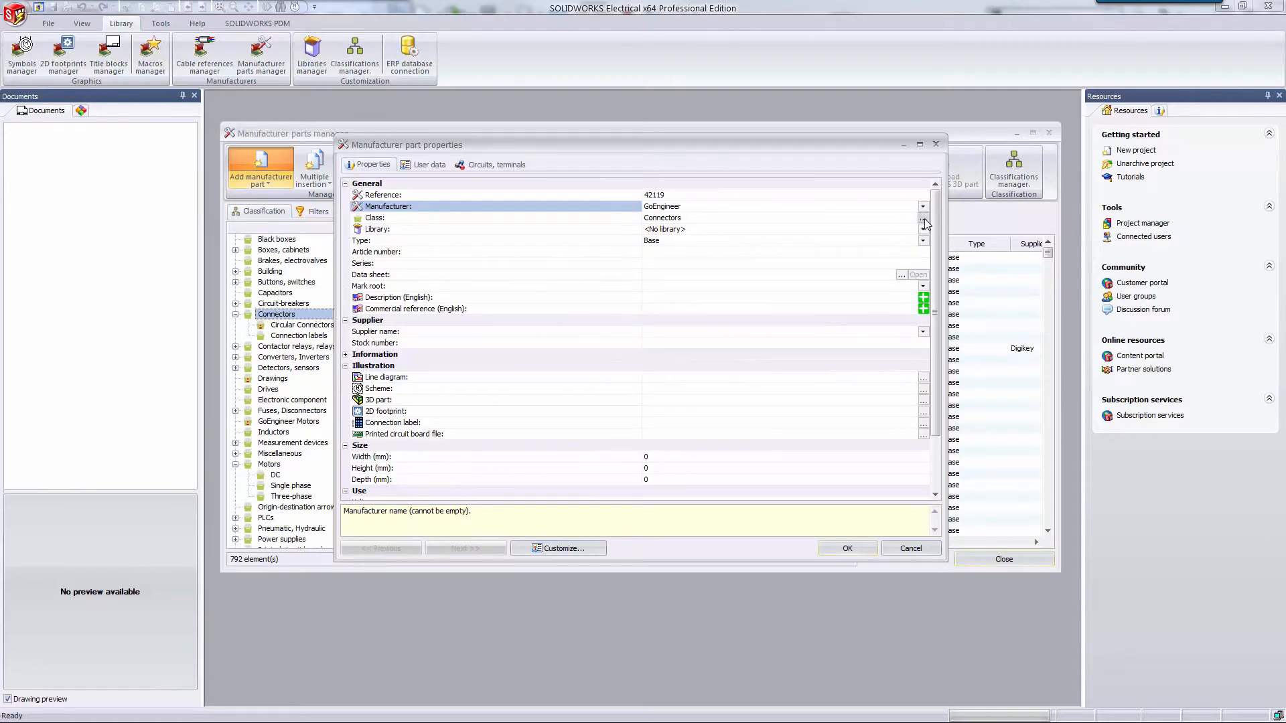
# - Pick Connectors > Circular Connectors in the Class selector for the new part
pyautogui.click(921, 218)
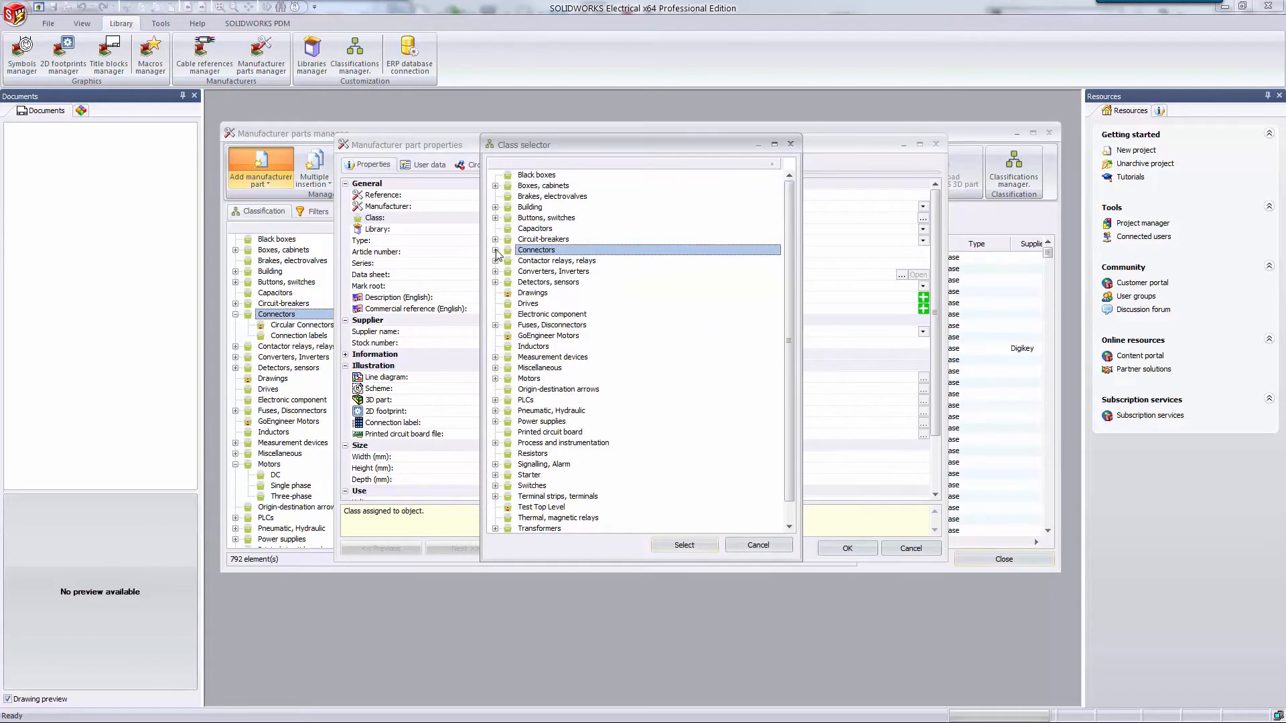
pyautogui.click(496, 249)
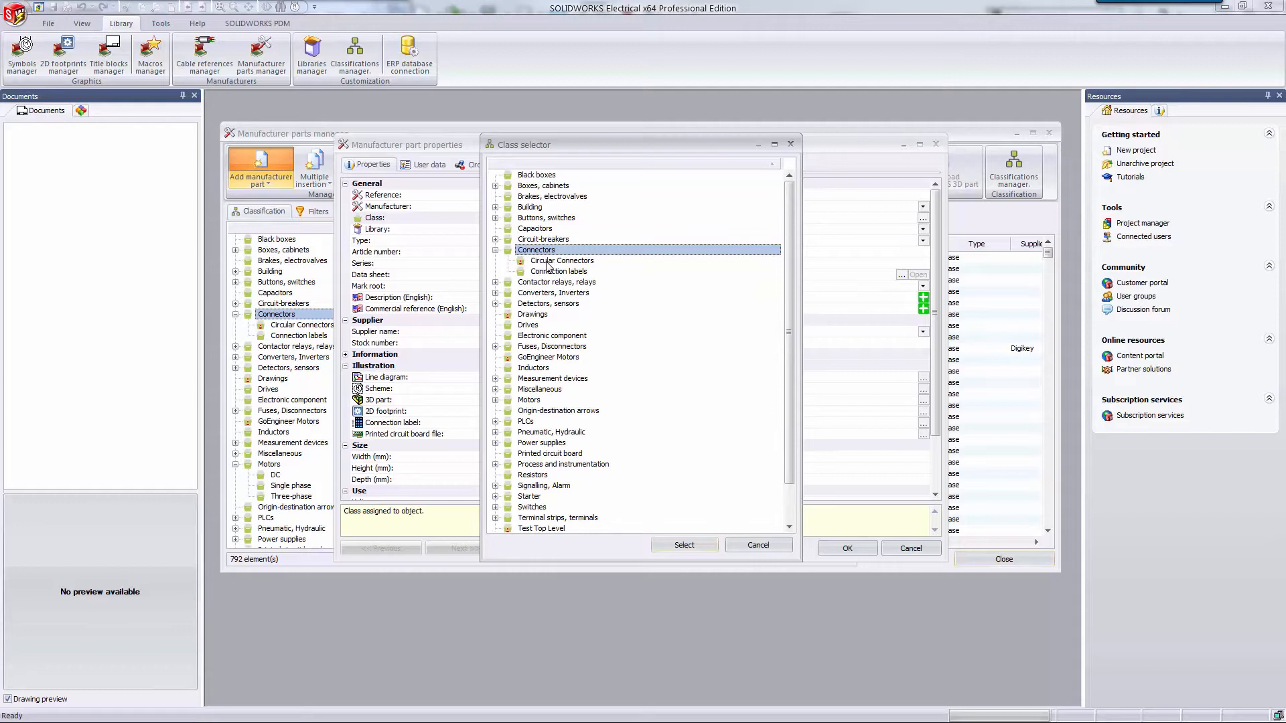
pyautogui.click(562, 261)
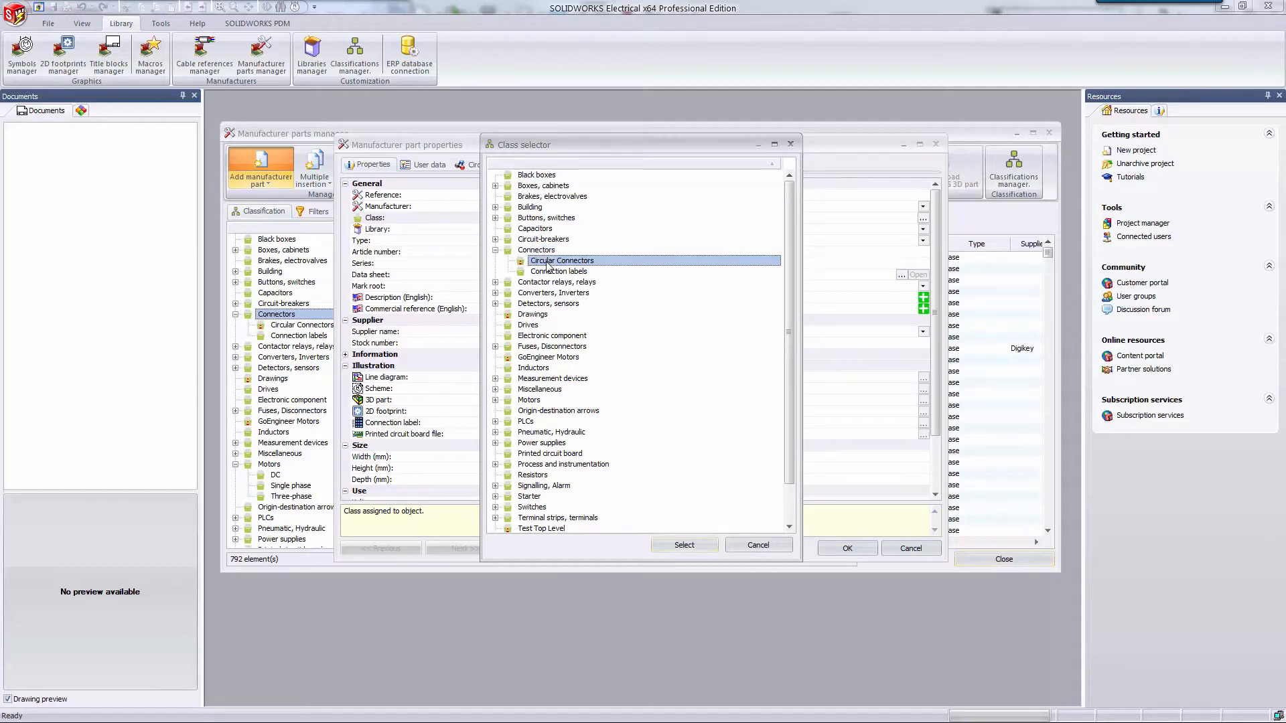
pyautogui.click(683, 544)
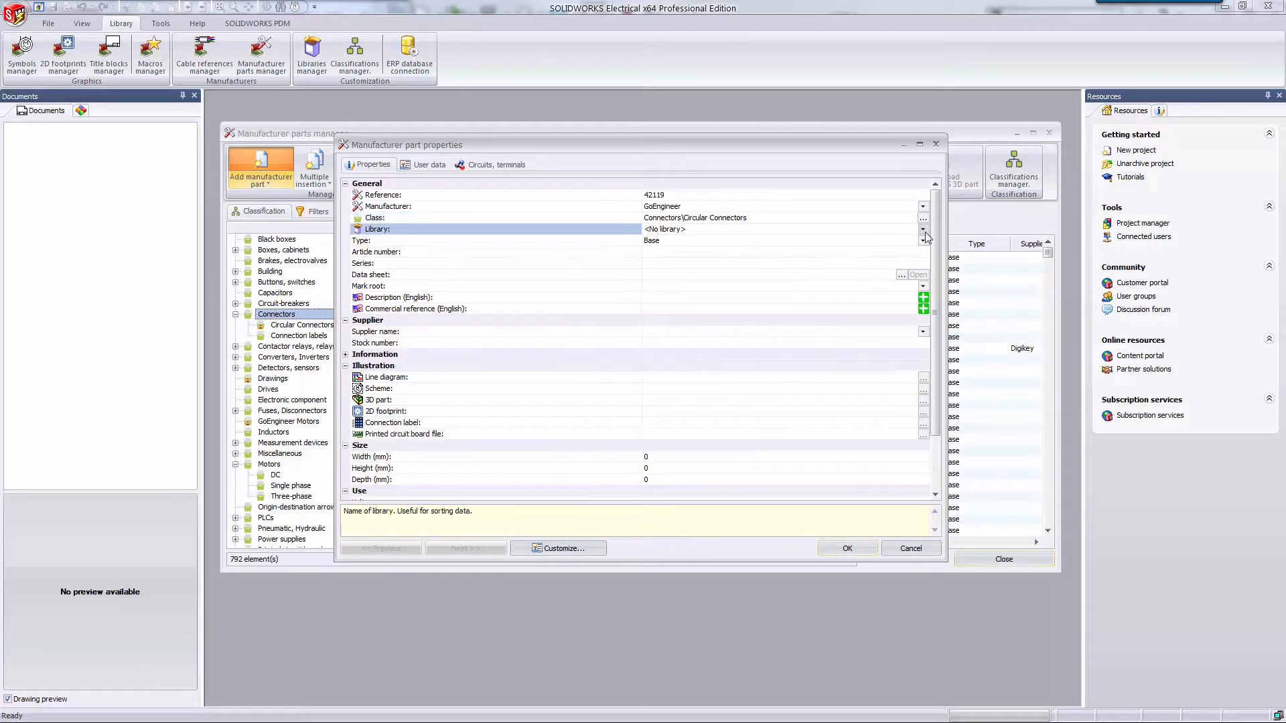
# - Assign the GoEngineer library, mark root J and description '5 Position Circular Connector'
pyautogui.click(923, 229)
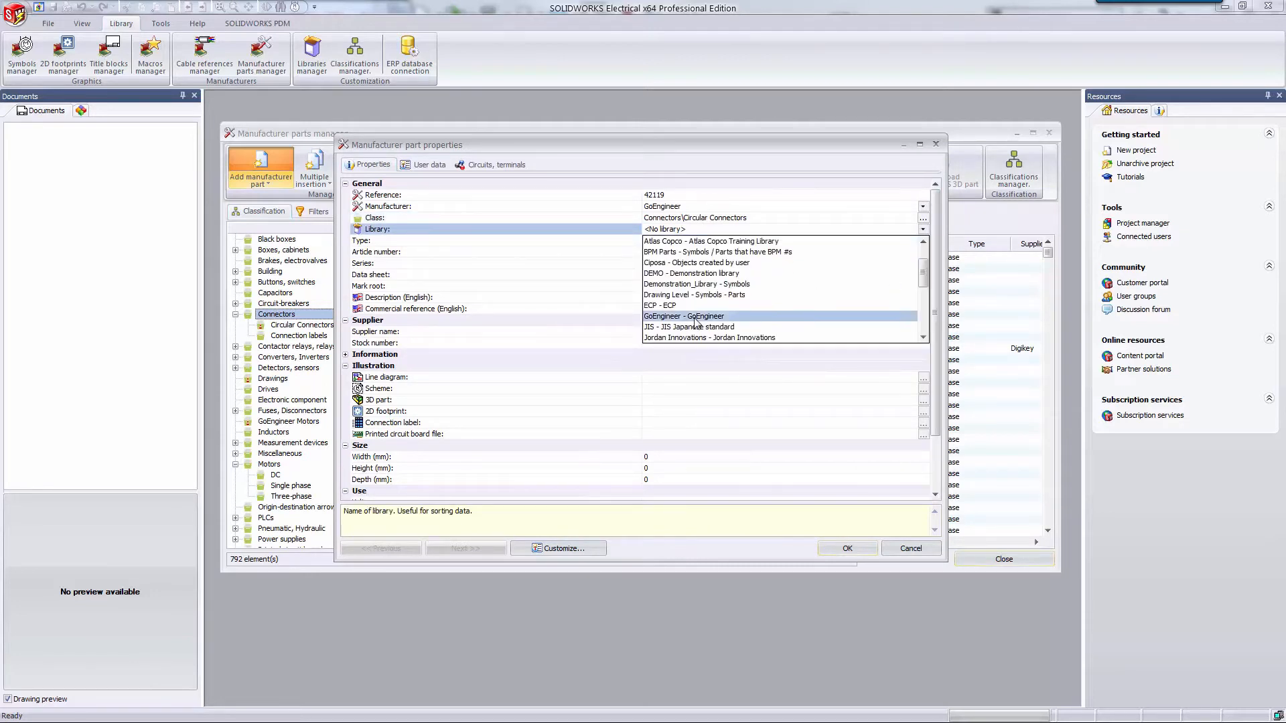
pyautogui.click(683, 315)
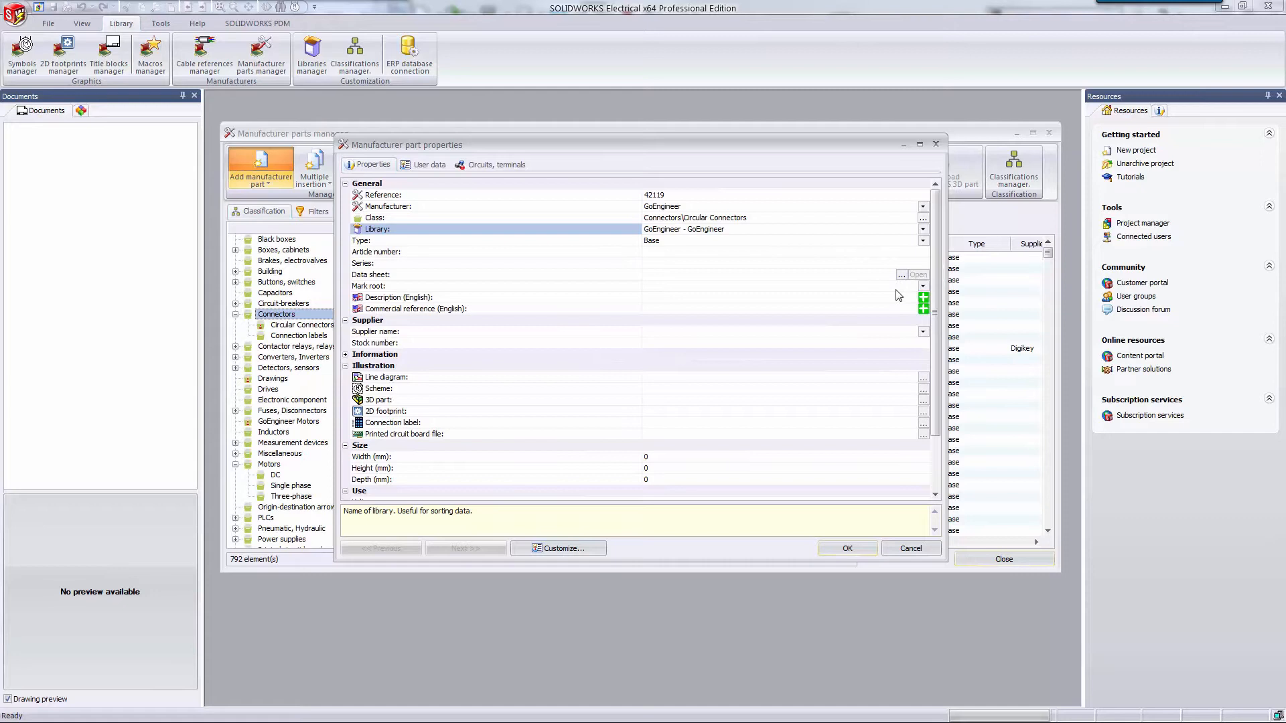
pyautogui.click(410, 297)
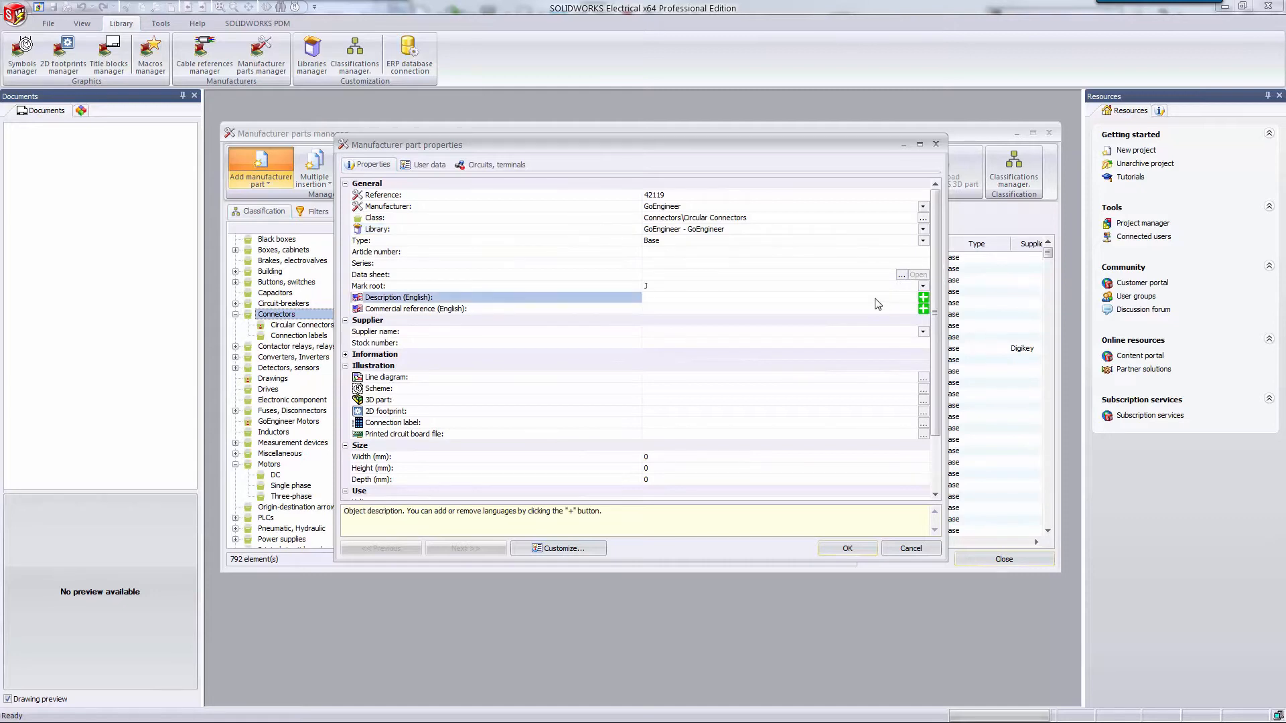
pyautogui.write('5 Po')
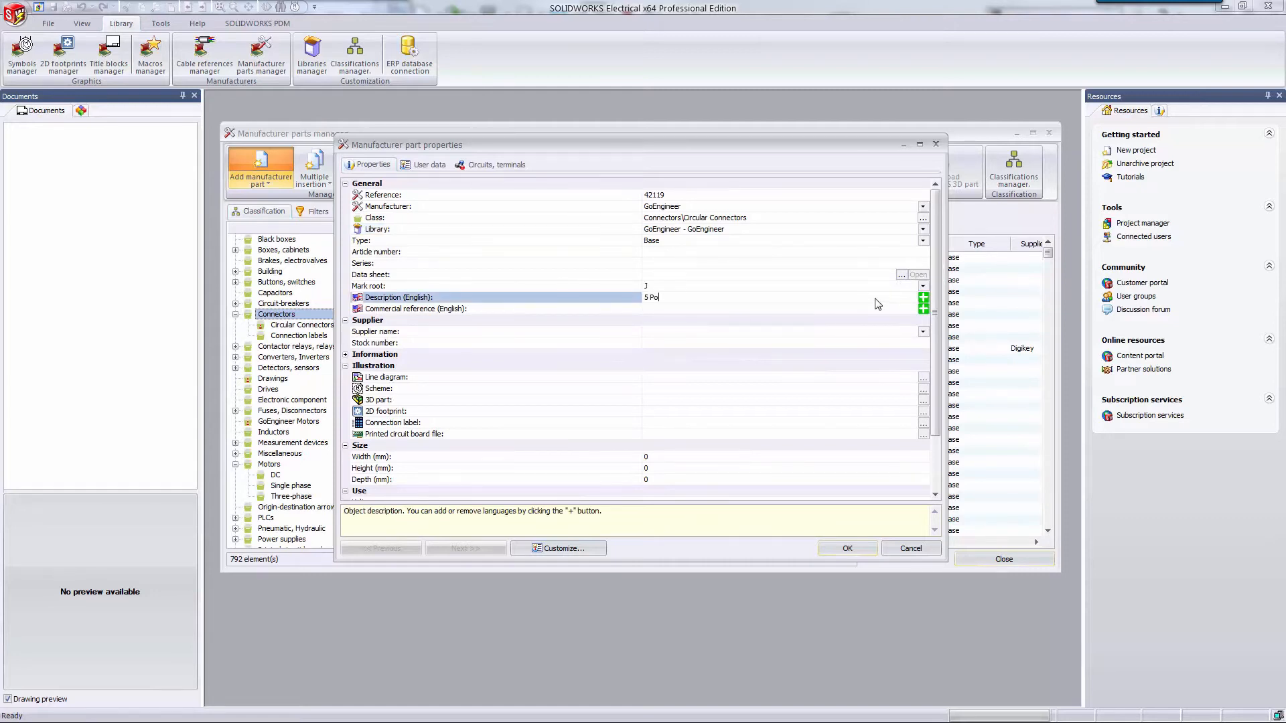
pyautogui.write('sition')
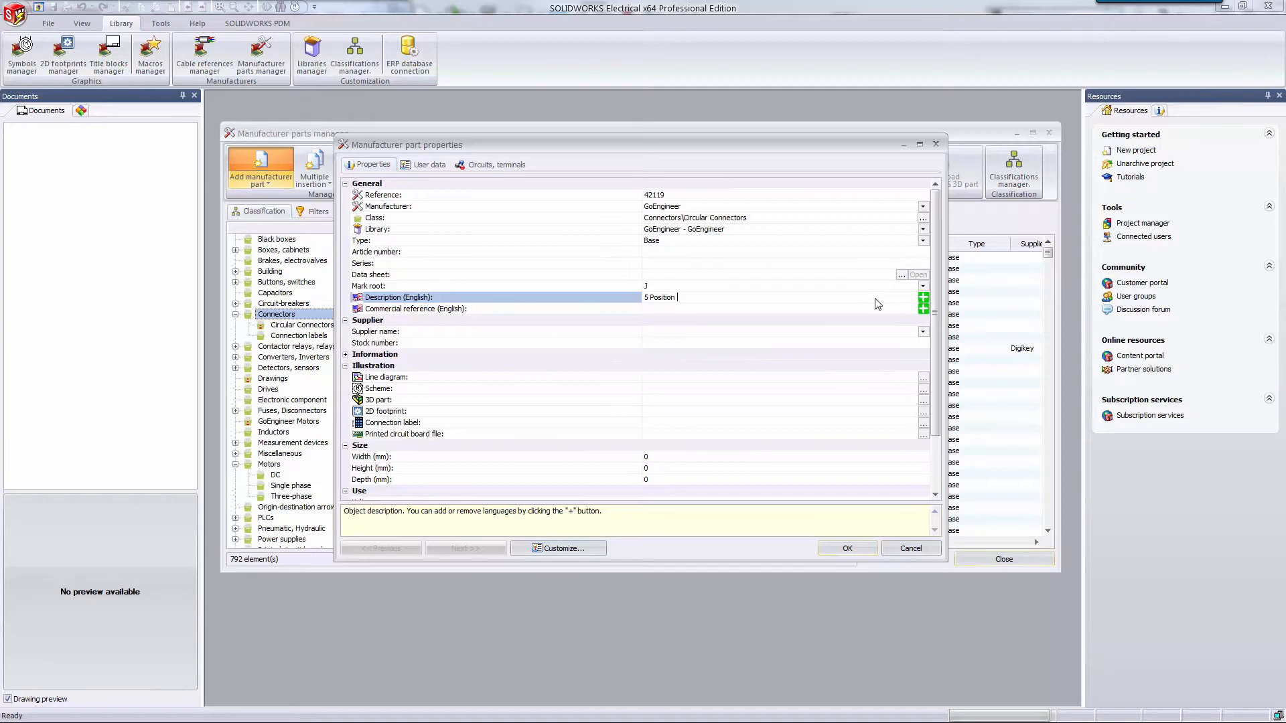
pyautogui.write('Circular Connector')
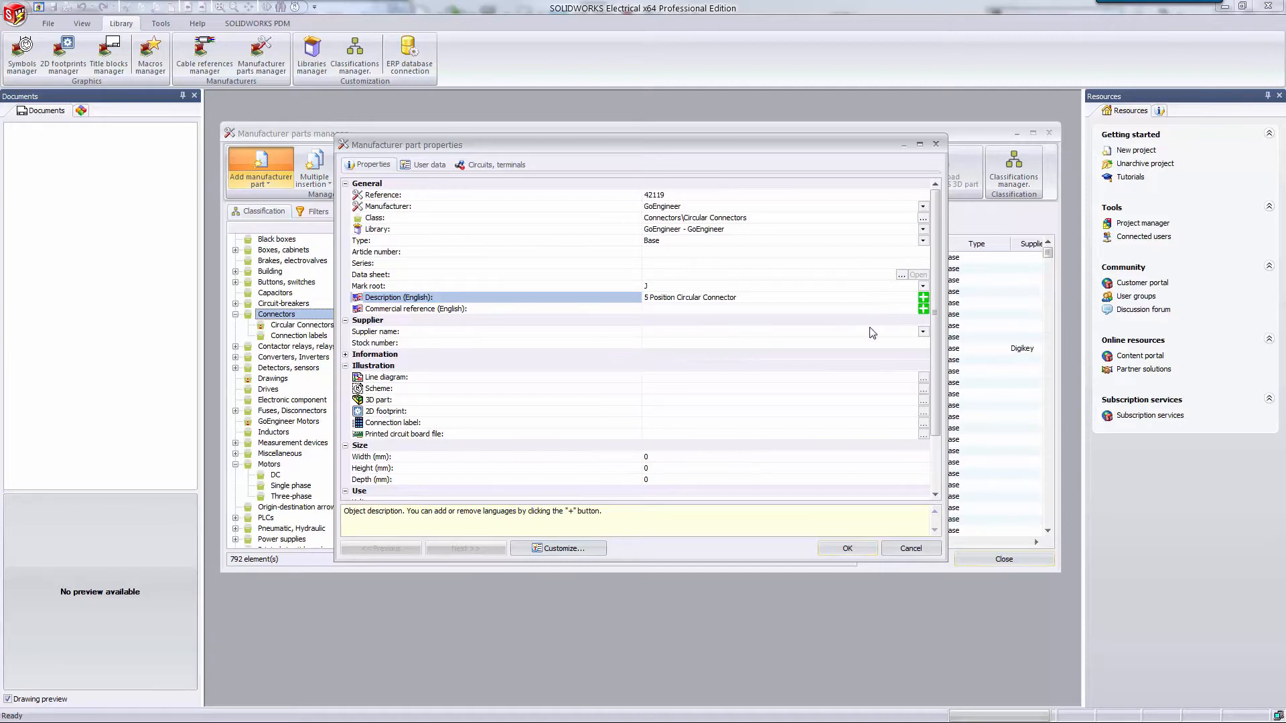
# - Set the supplier to Digikey and begin entering stock number 172
pyautogui.click(922, 332)
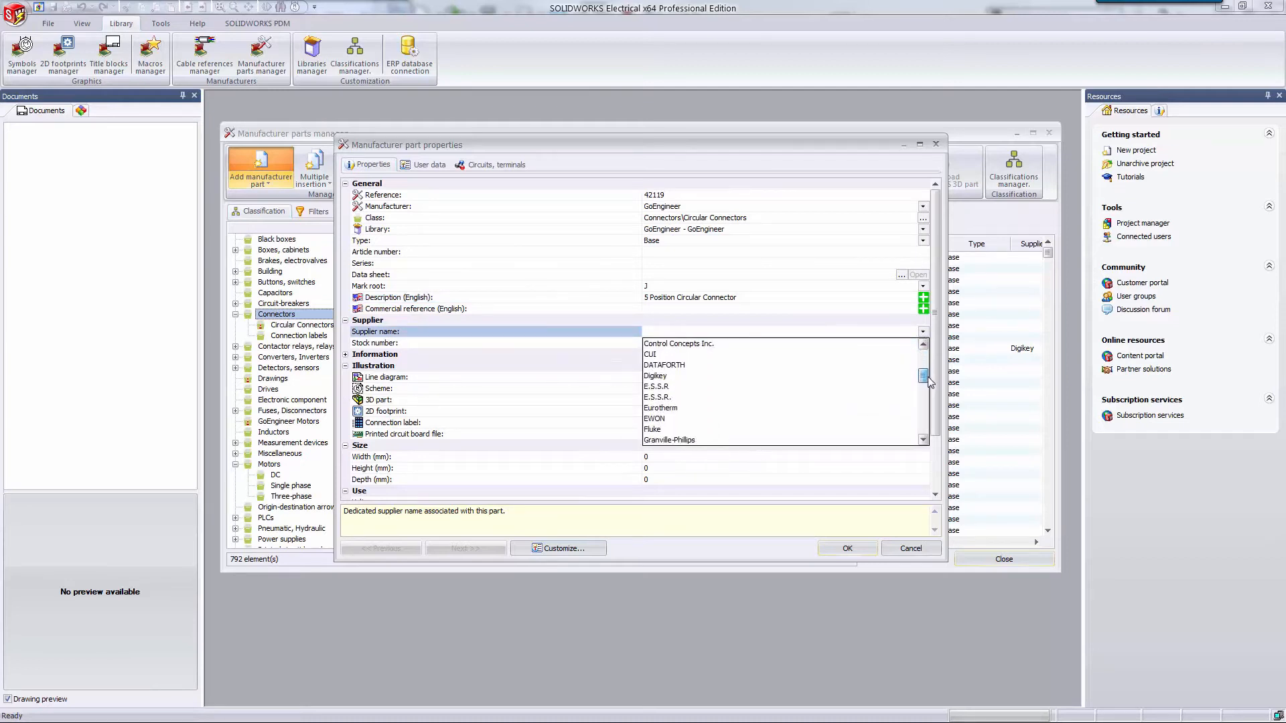
pyautogui.scroll(3)
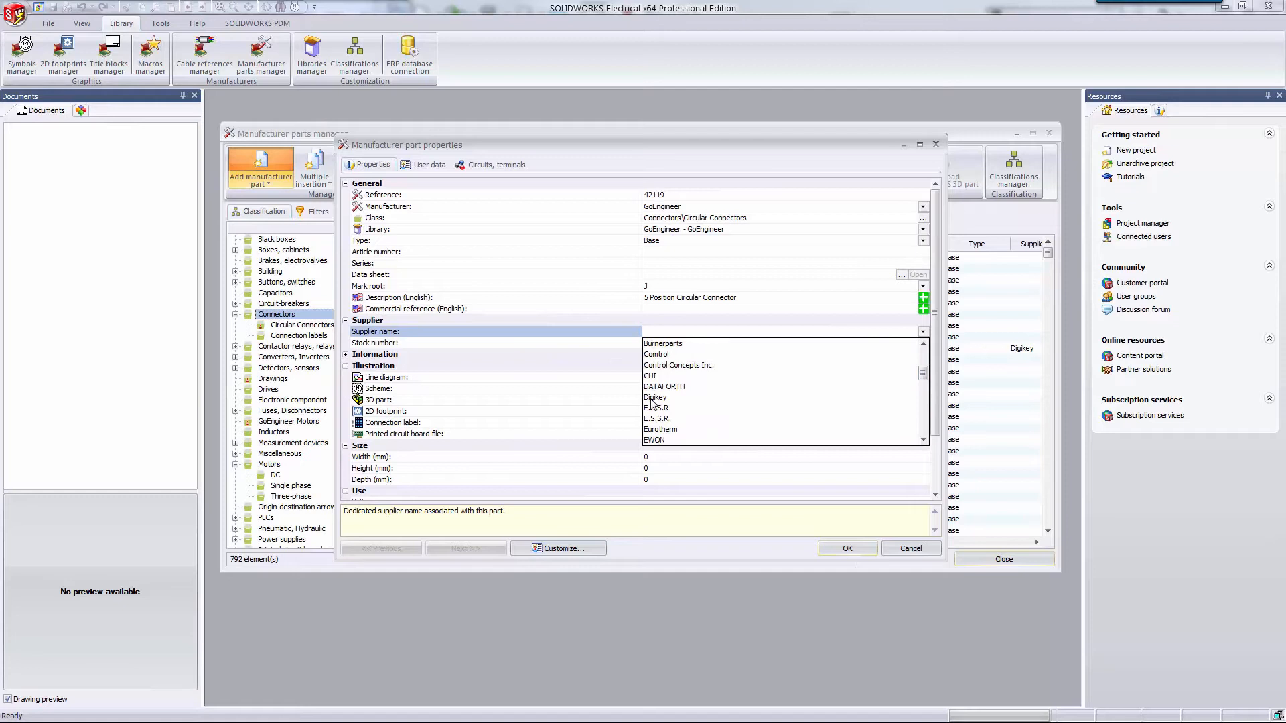
pyautogui.click(655, 397)
pyautogui.write('172')
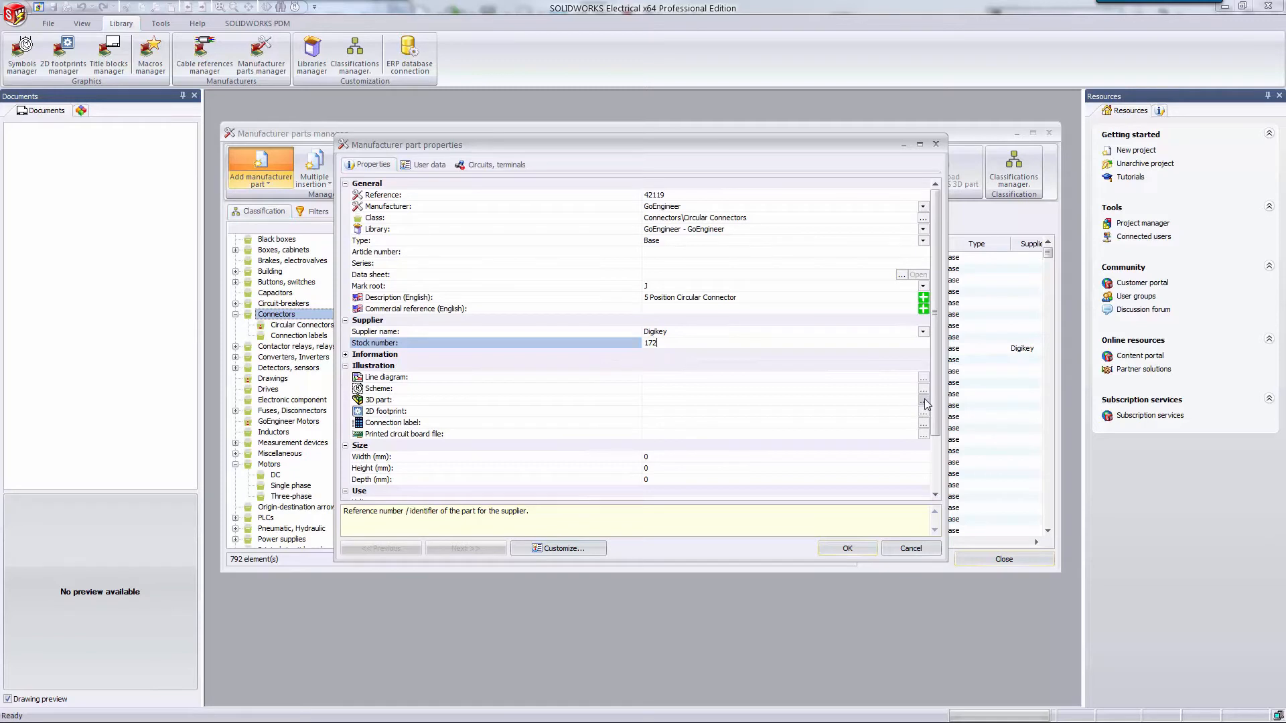
pyautogui.scroll(-3)
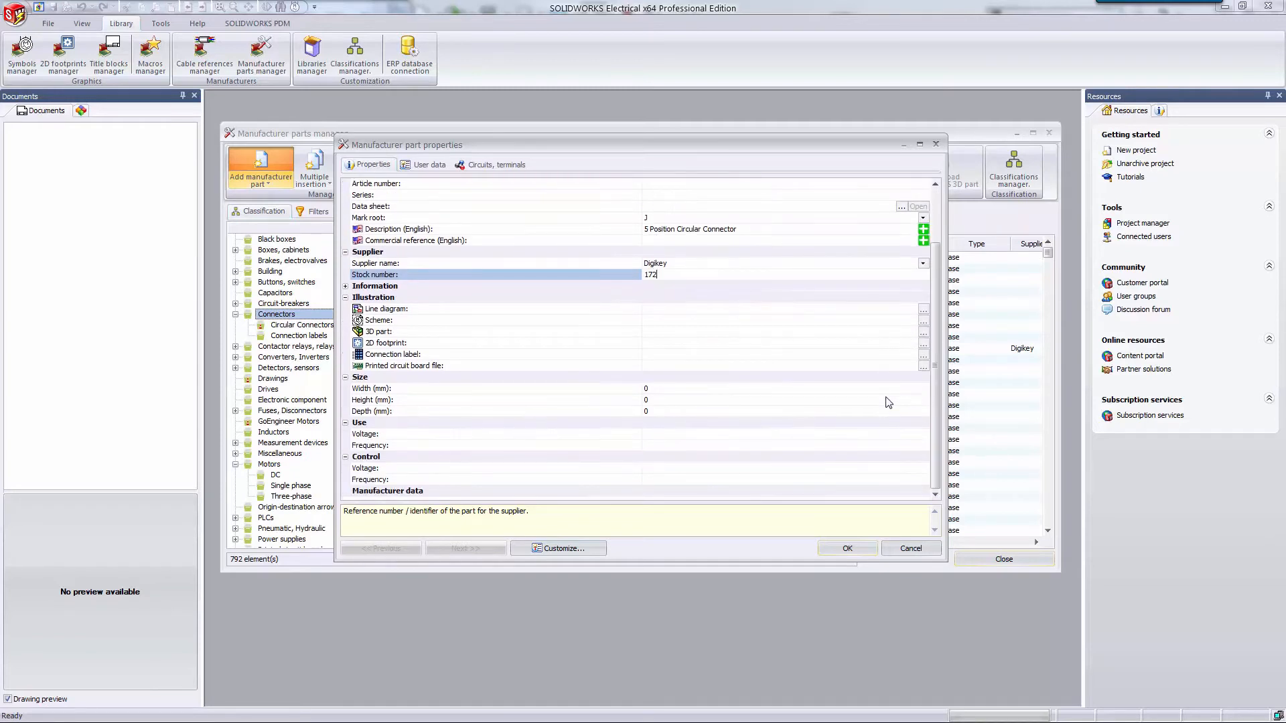
pyautogui.moveTo(686, 411)
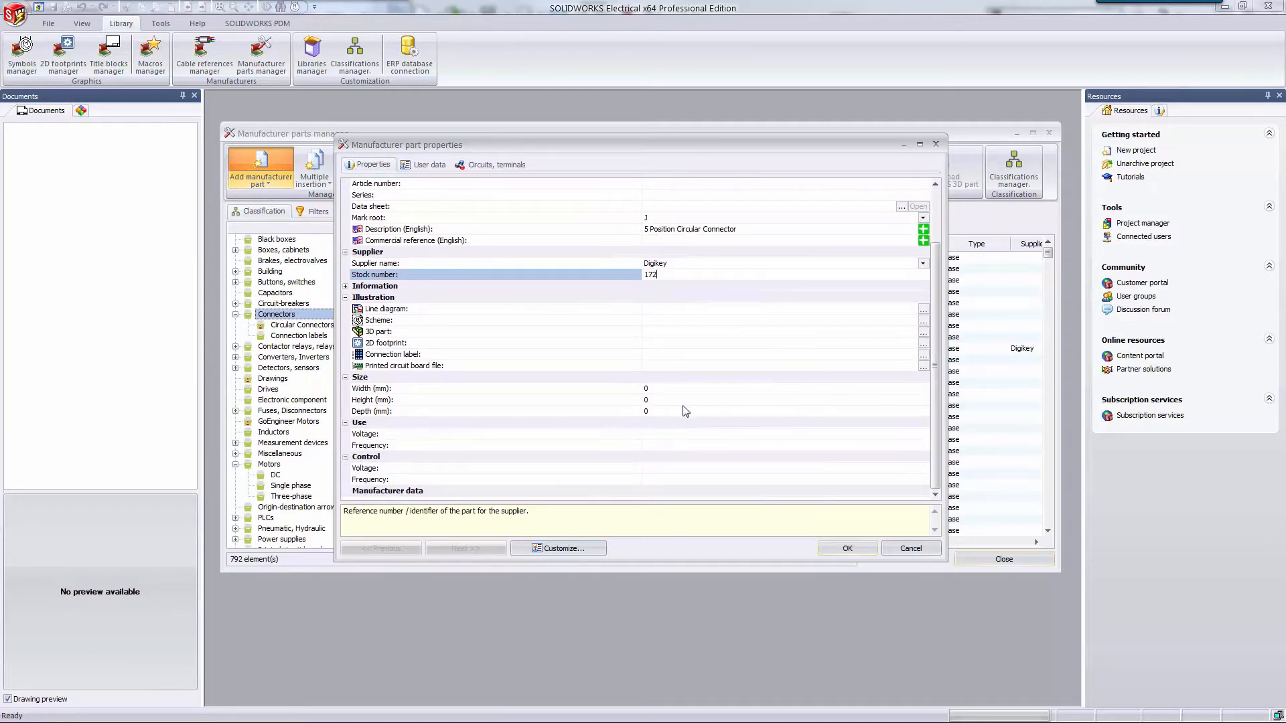
pyautogui.moveTo(391, 498)
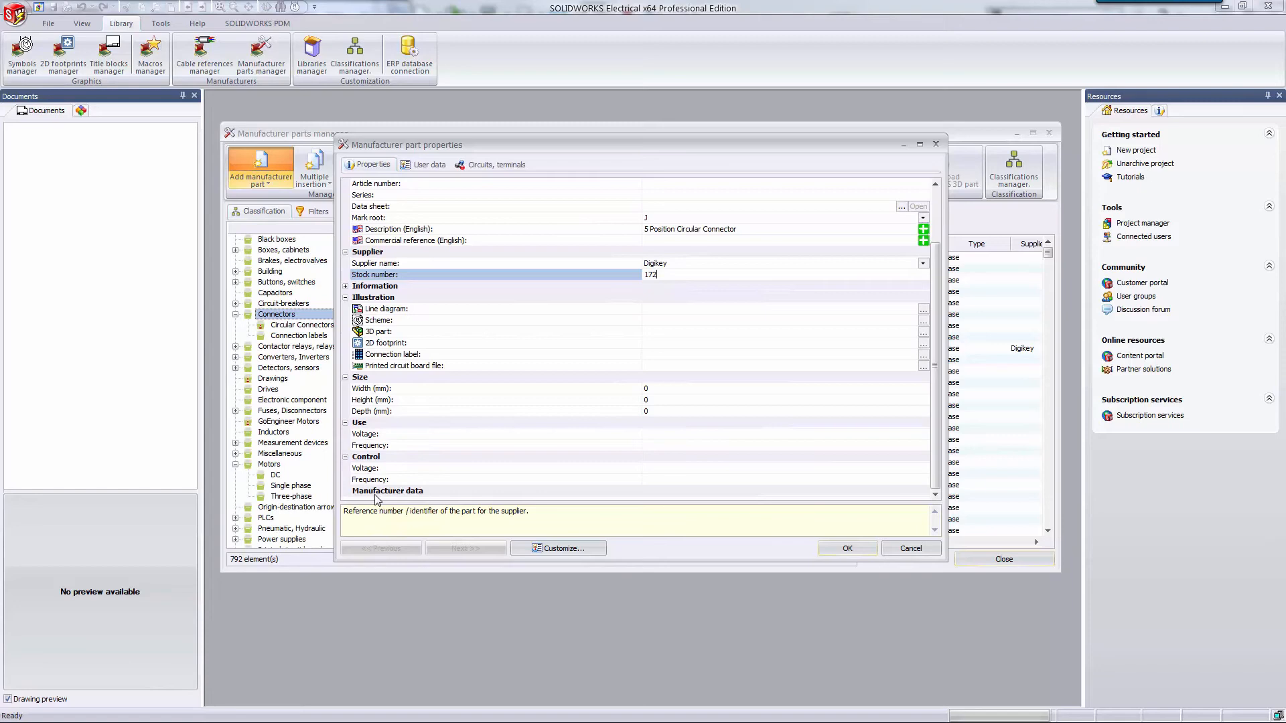
# - Reselect and confirm Circular Connectors as the part's class, keeping stock number 172
pyautogui.scroll(3)
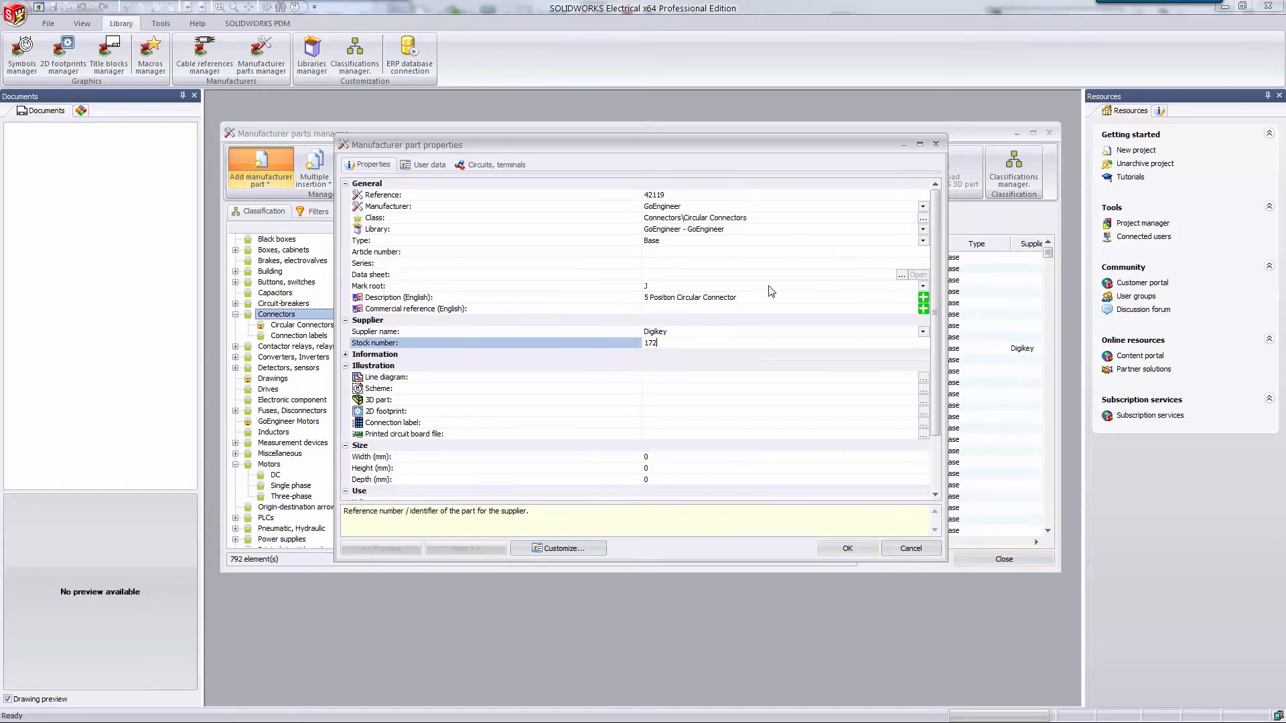
pyautogui.click(921, 219)
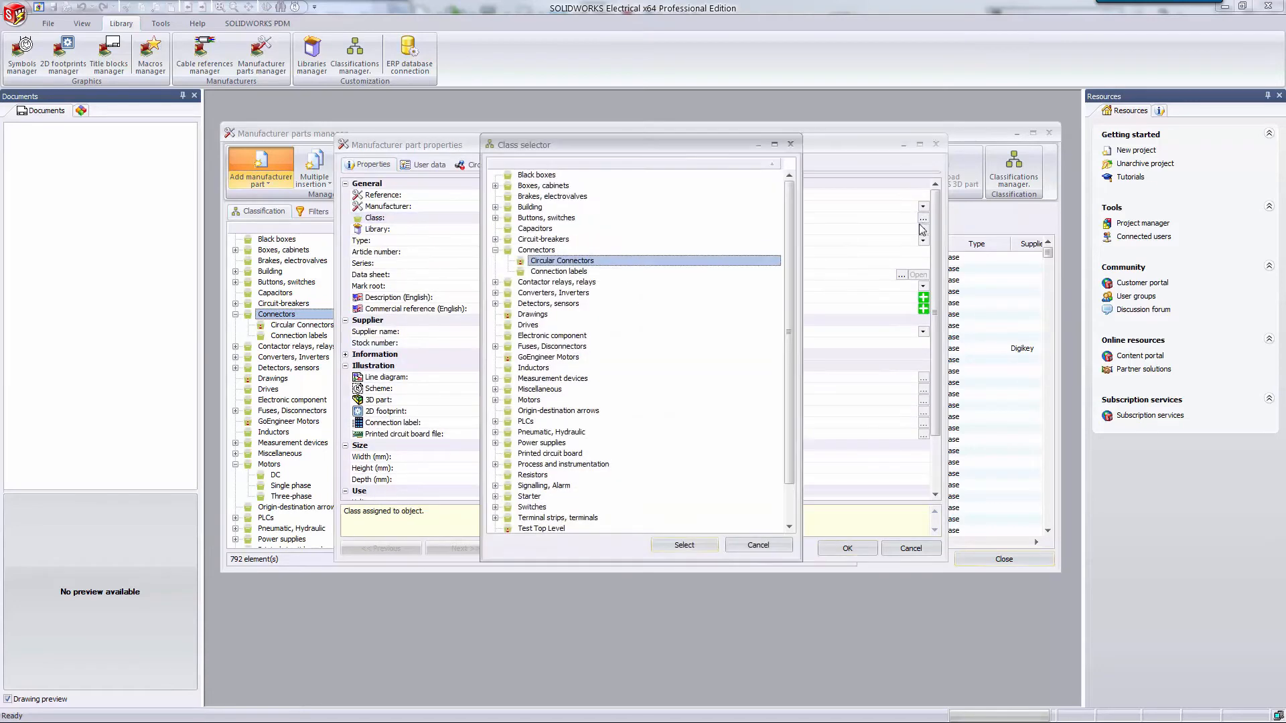
pyautogui.moveTo(657, 330)
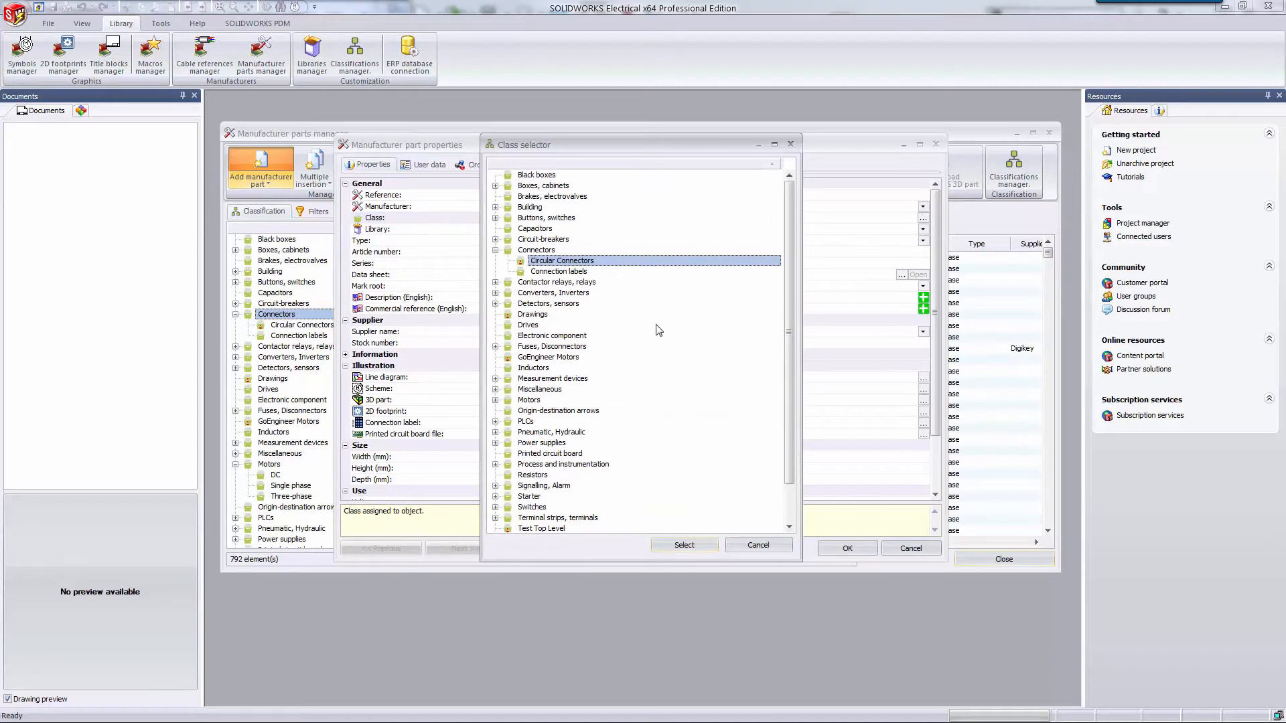
pyautogui.click(530, 399)
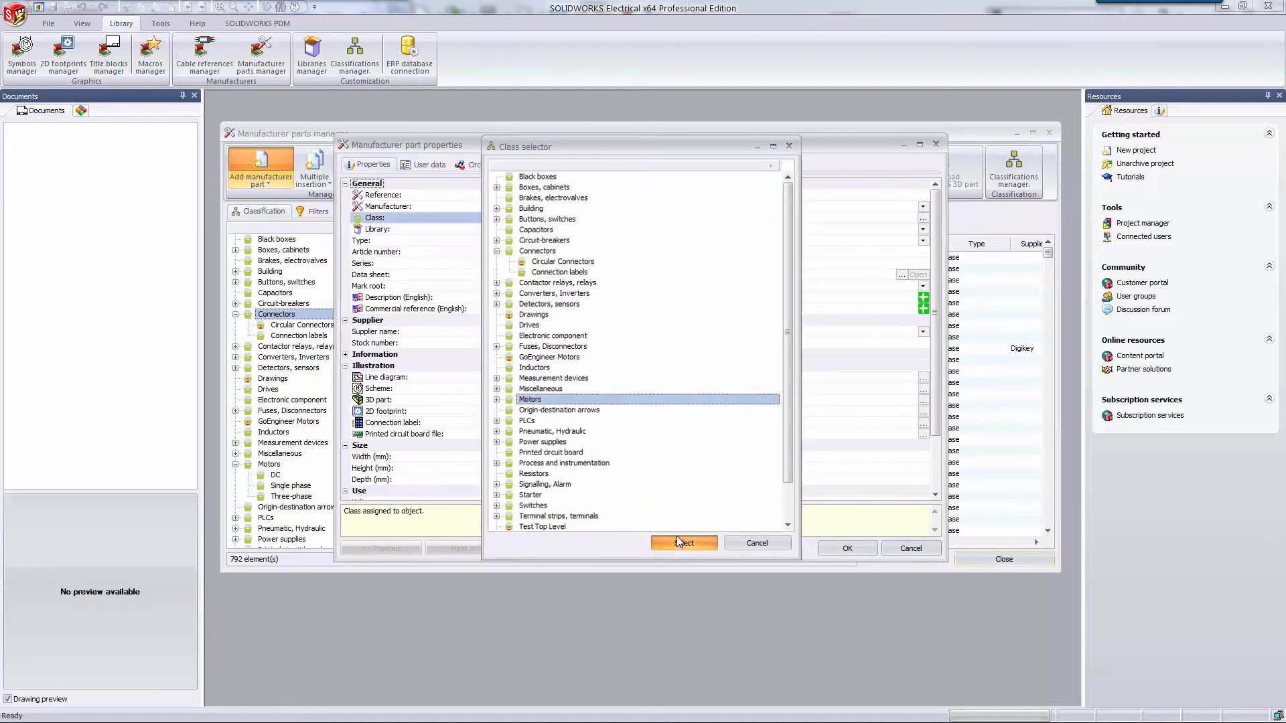
pyautogui.click(683, 542)
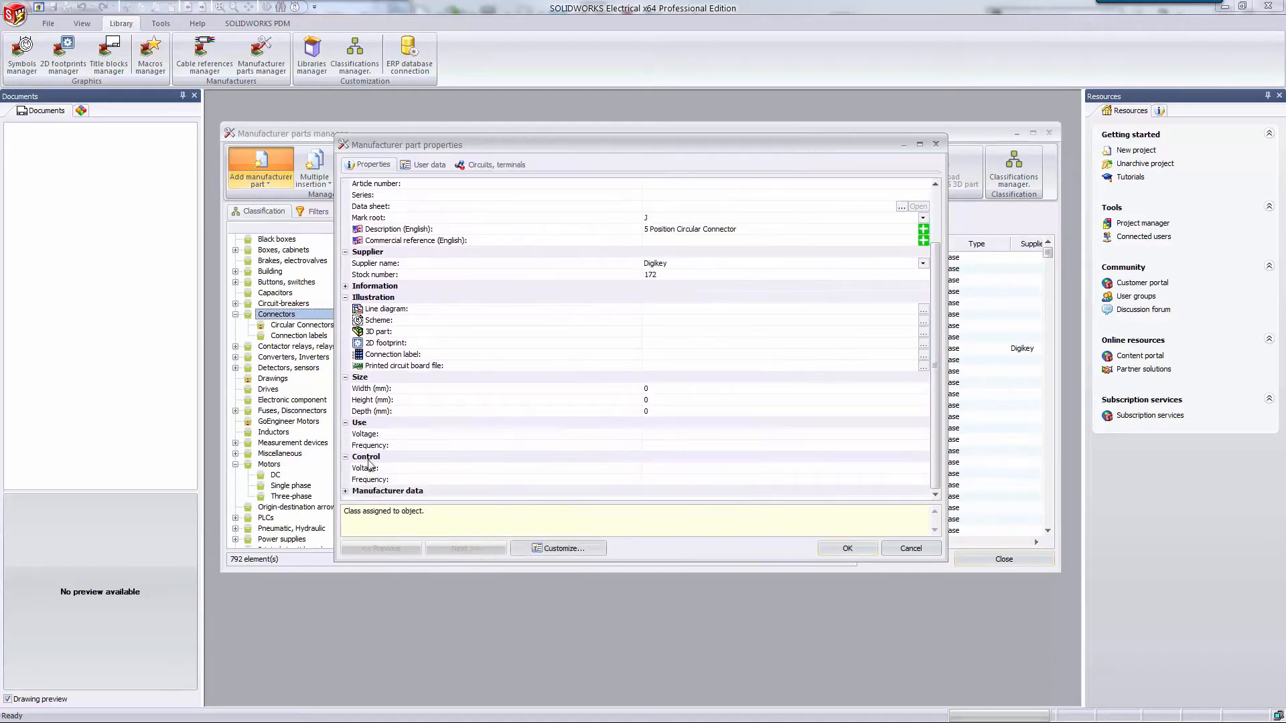
pyautogui.scroll(-3)
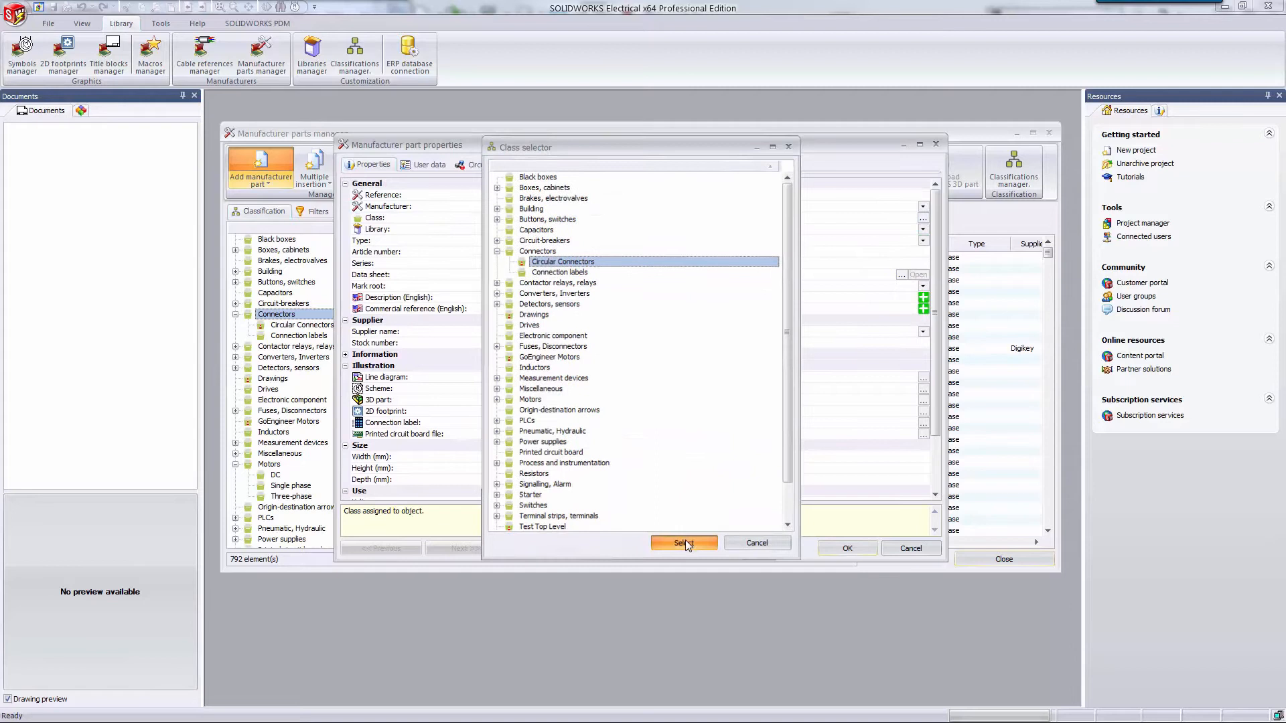
pyautogui.click(684, 548)
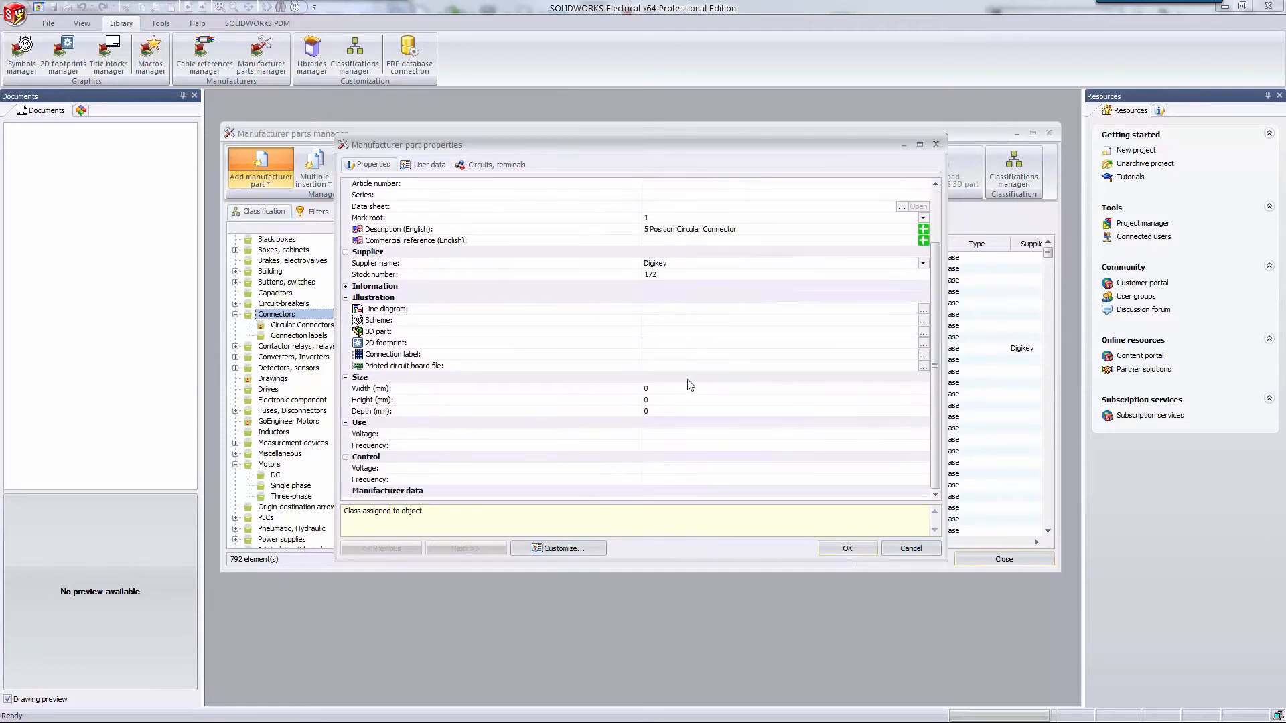
# - Add circuit 0 of type Aux. female pin on the Circuits, terminals tab
pyautogui.click(429, 164)
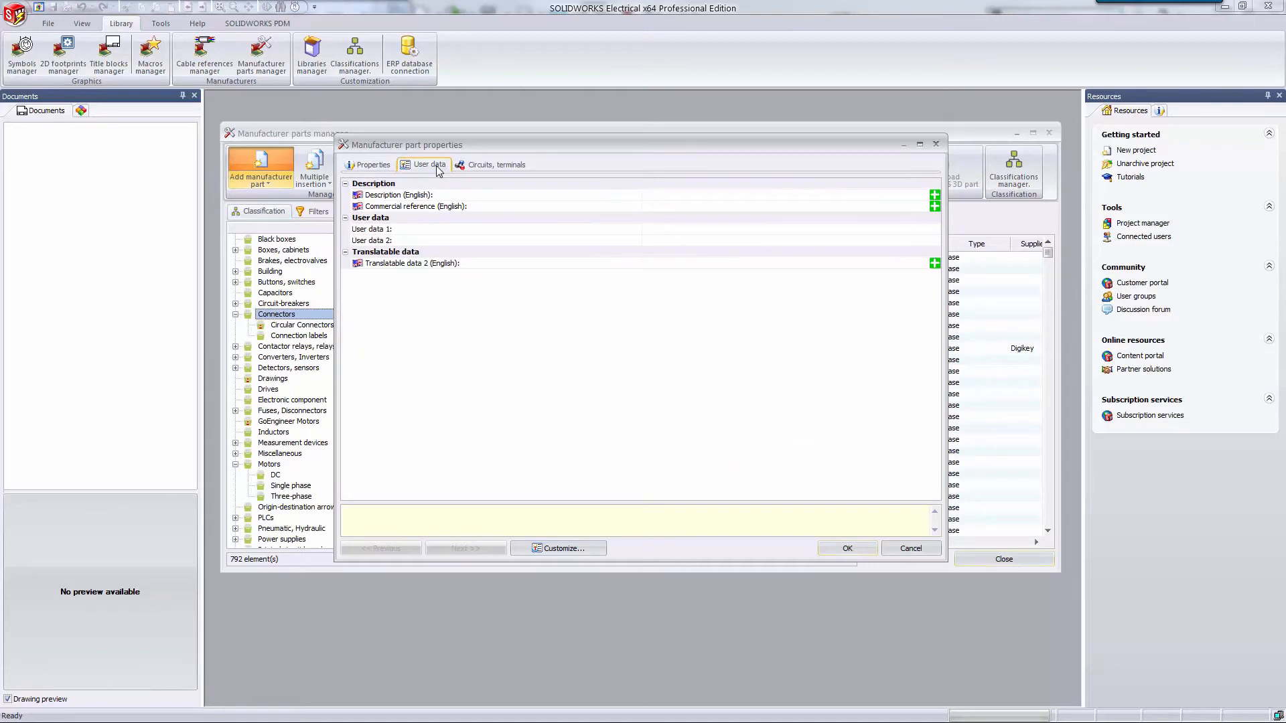
pyautogui.moveTo(493, 172)
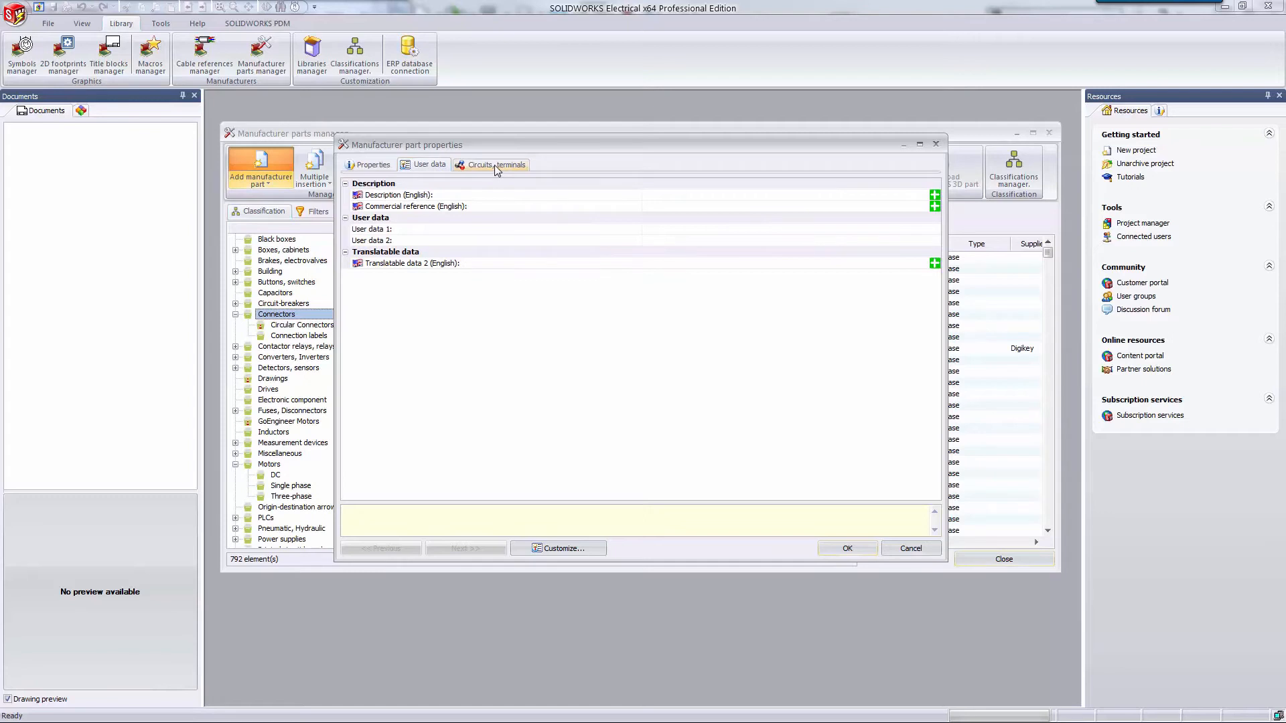
pyautogui.click(496, 164)
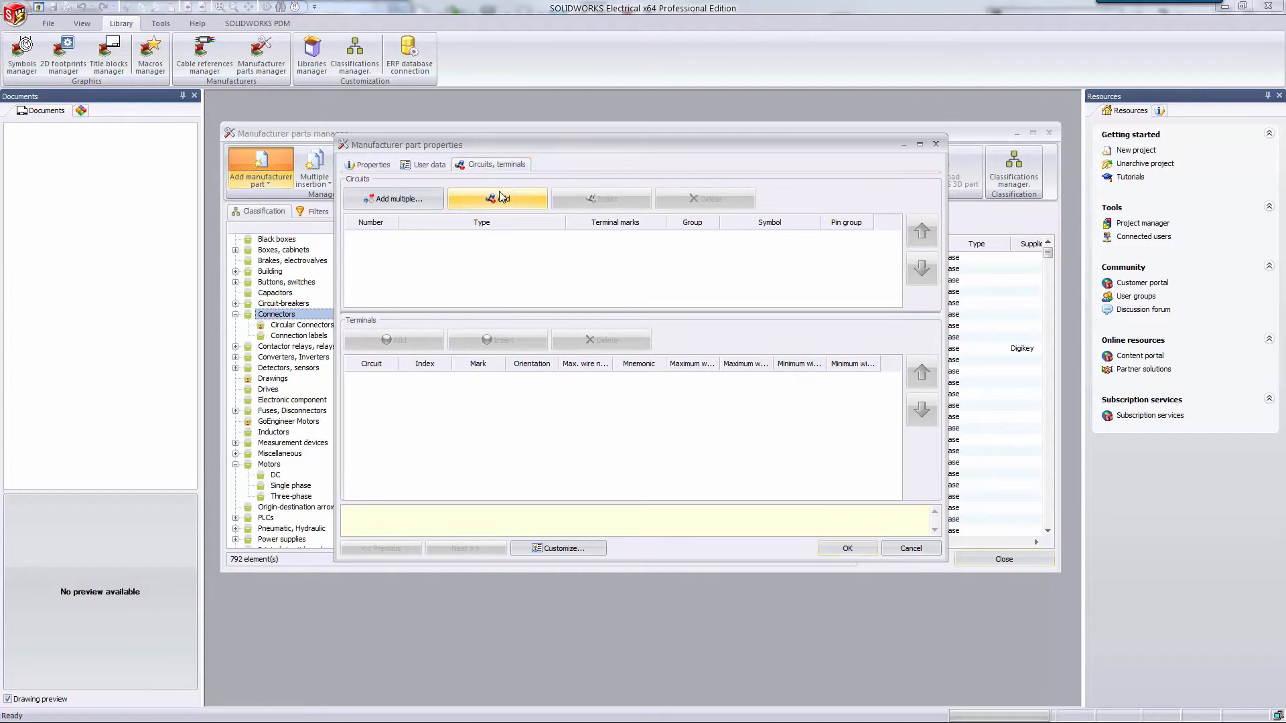
pyautogui.click(497, 199)
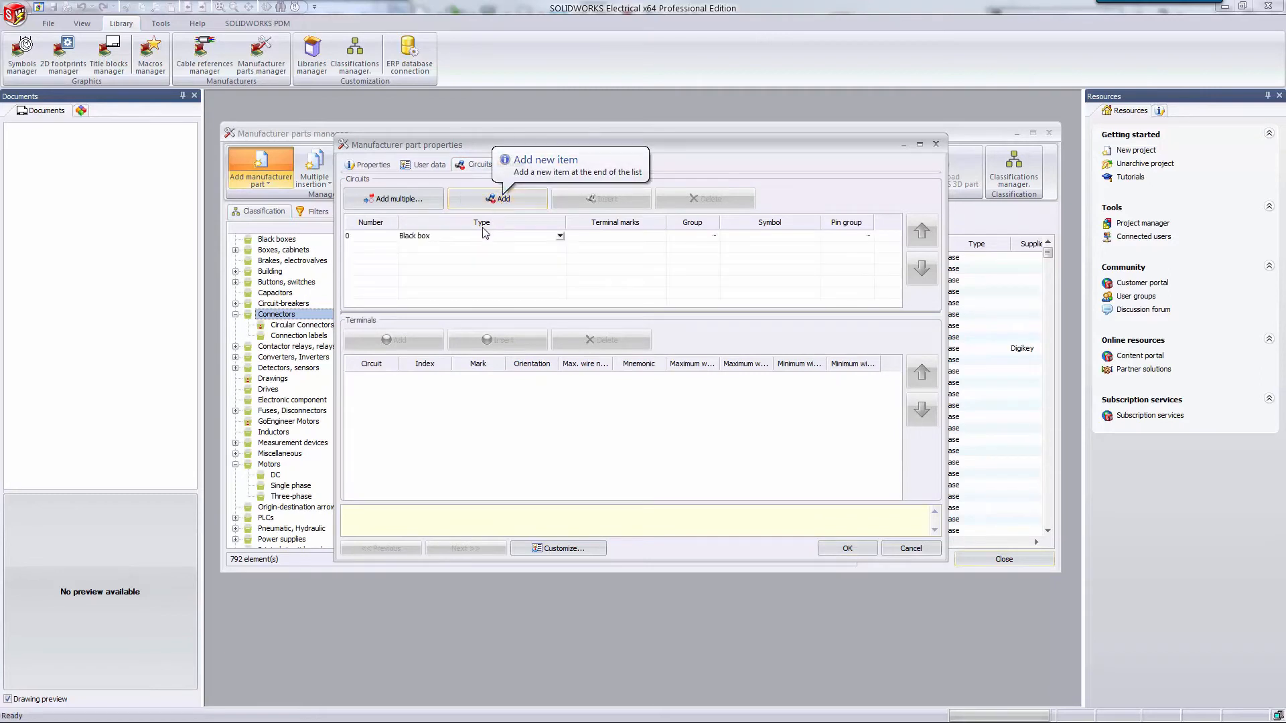
pyautogui.click(559, 236)
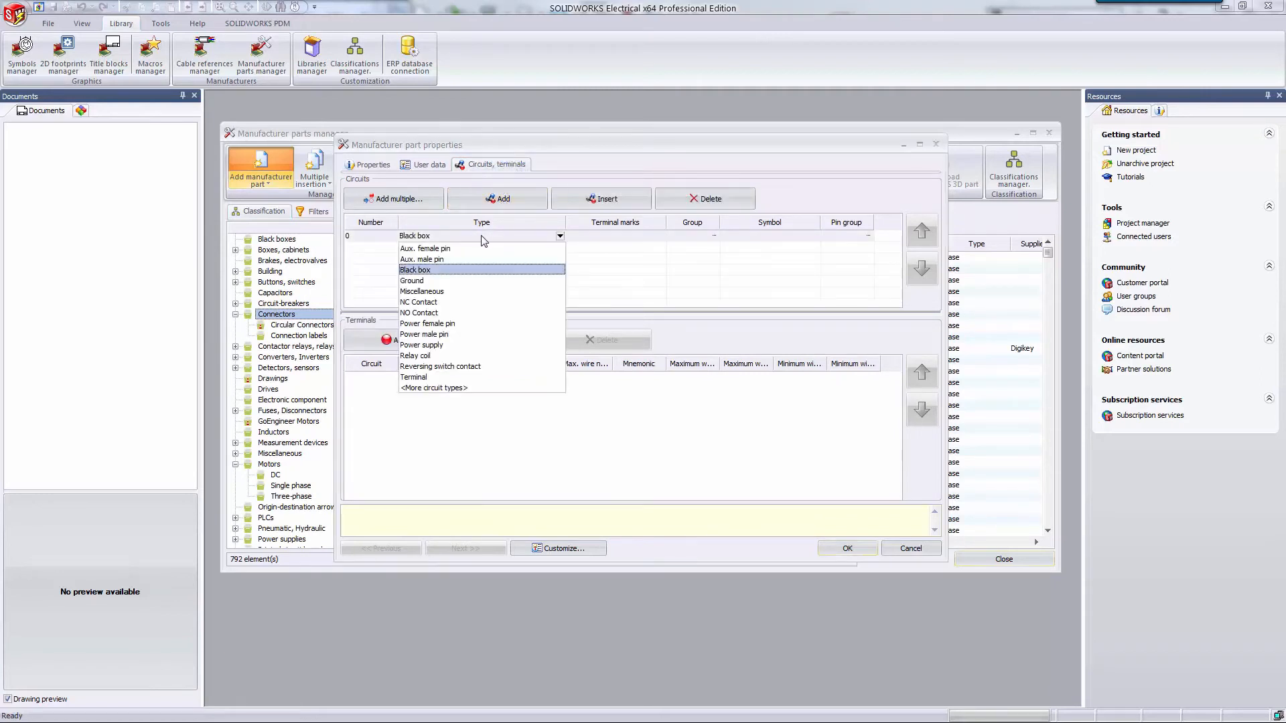
pyautogui.click(424, 247)
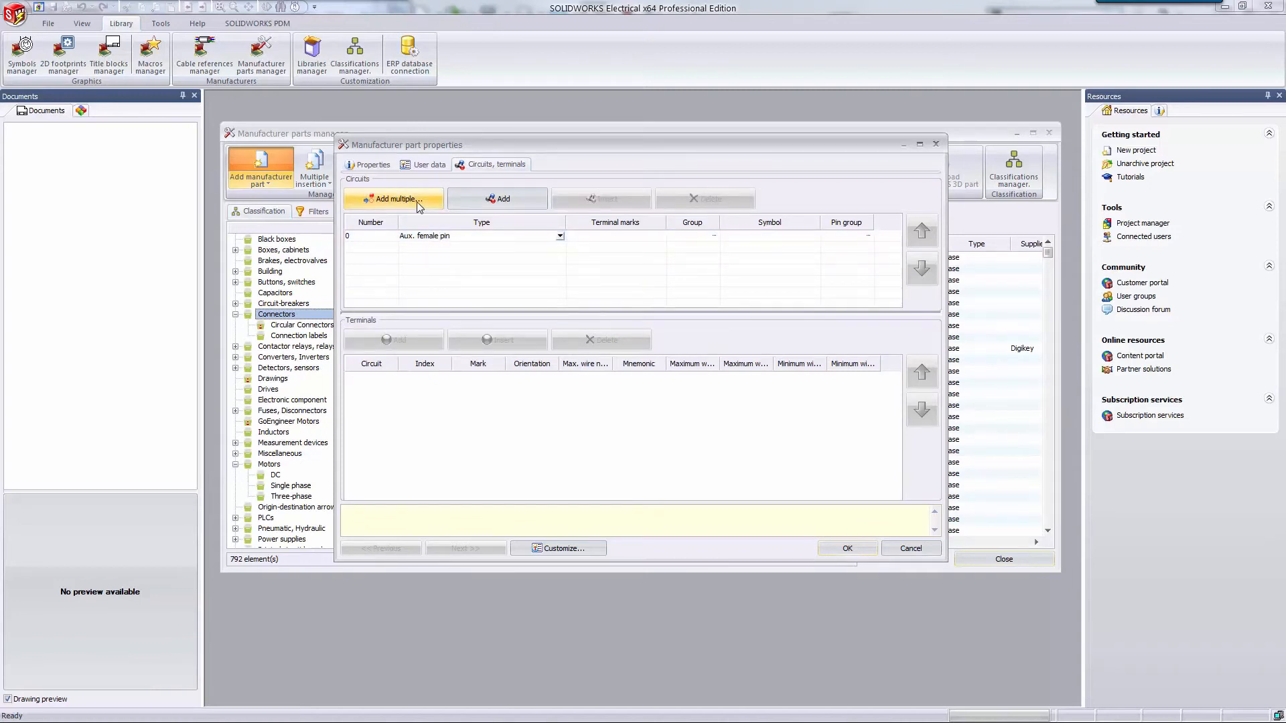
# - Add four more Aux. female pin circuits, numbered 1–4, with one terminal each
pyautogui.click(395, 198)
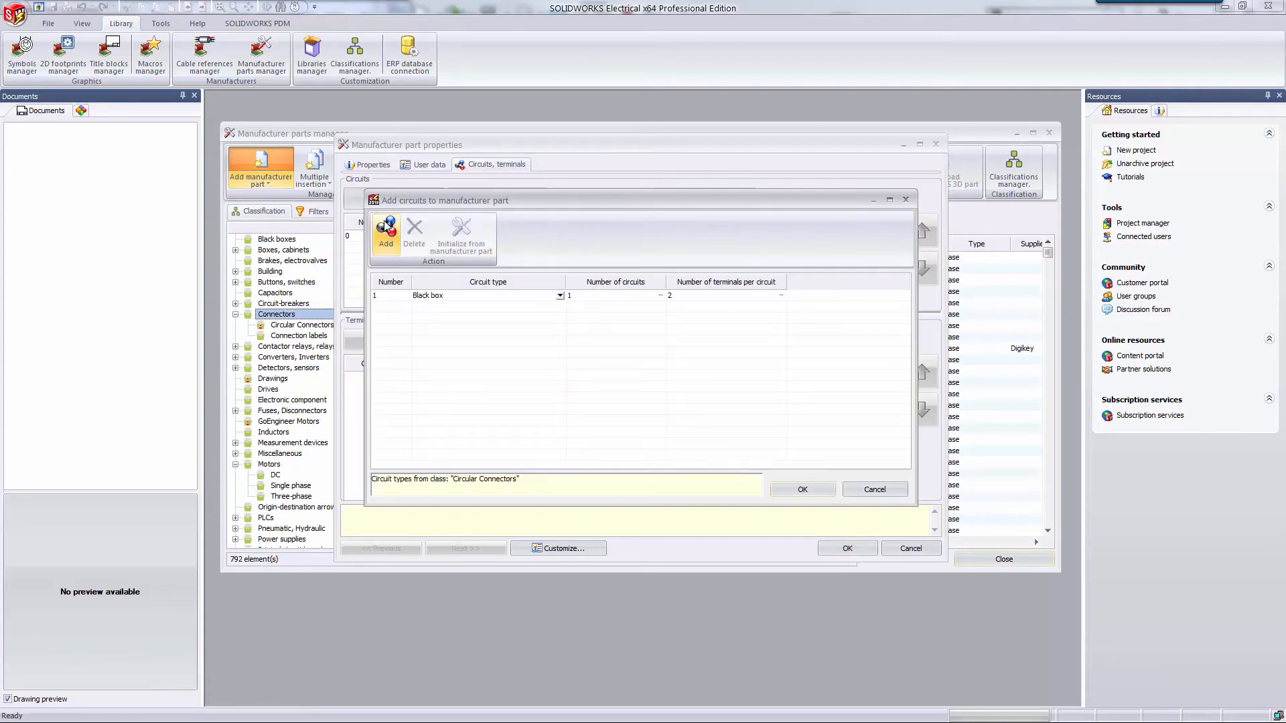
pyautogui.click(386, 234)
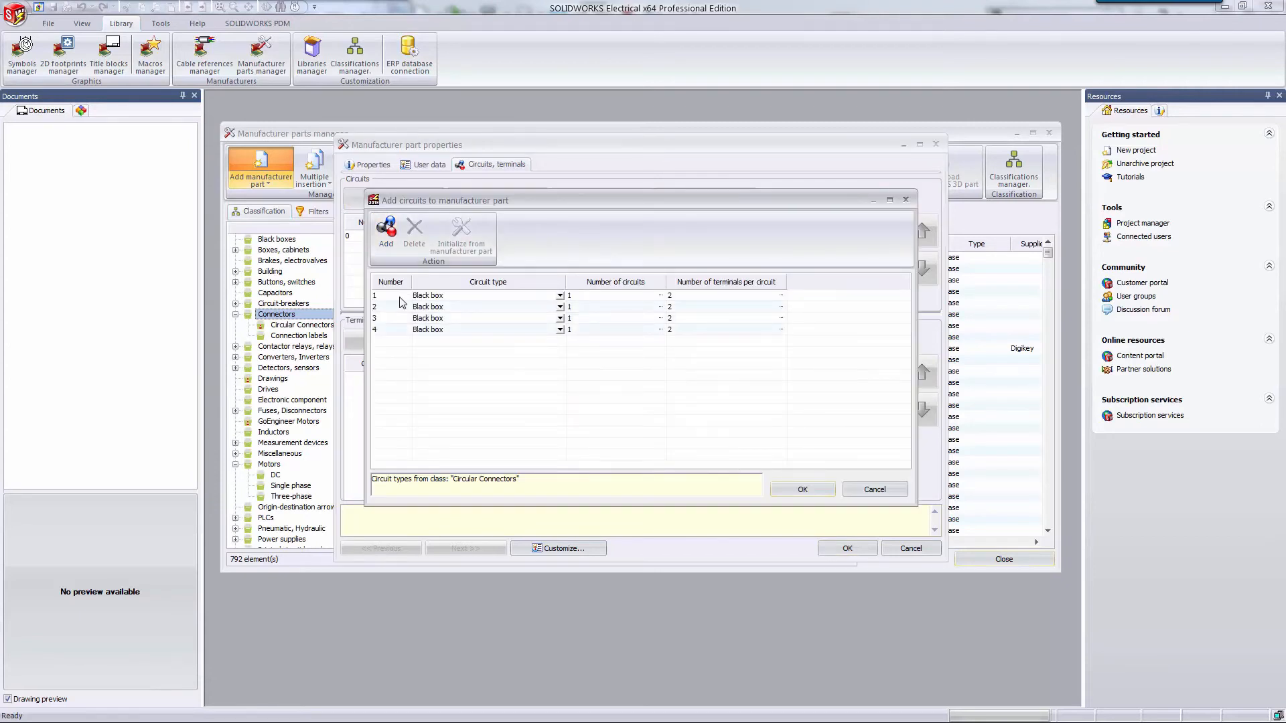
pyautogui.click(487, 312)
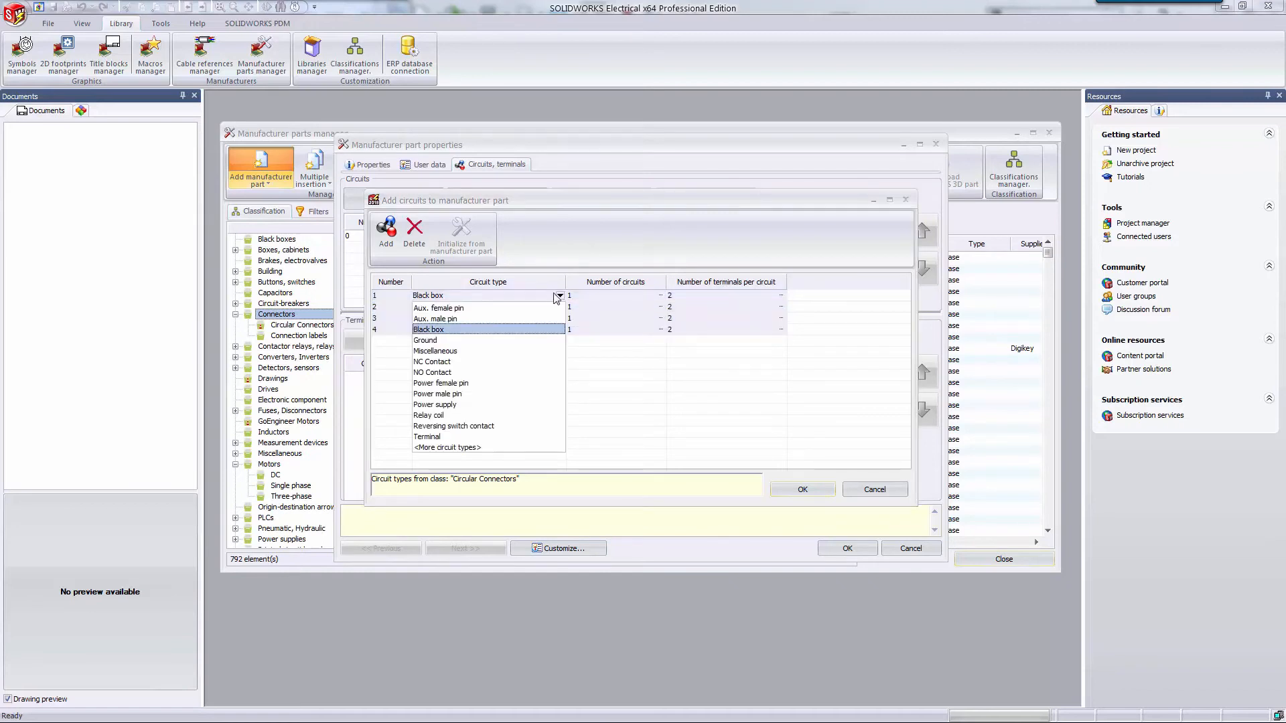
pyautogui.click(438, 307)
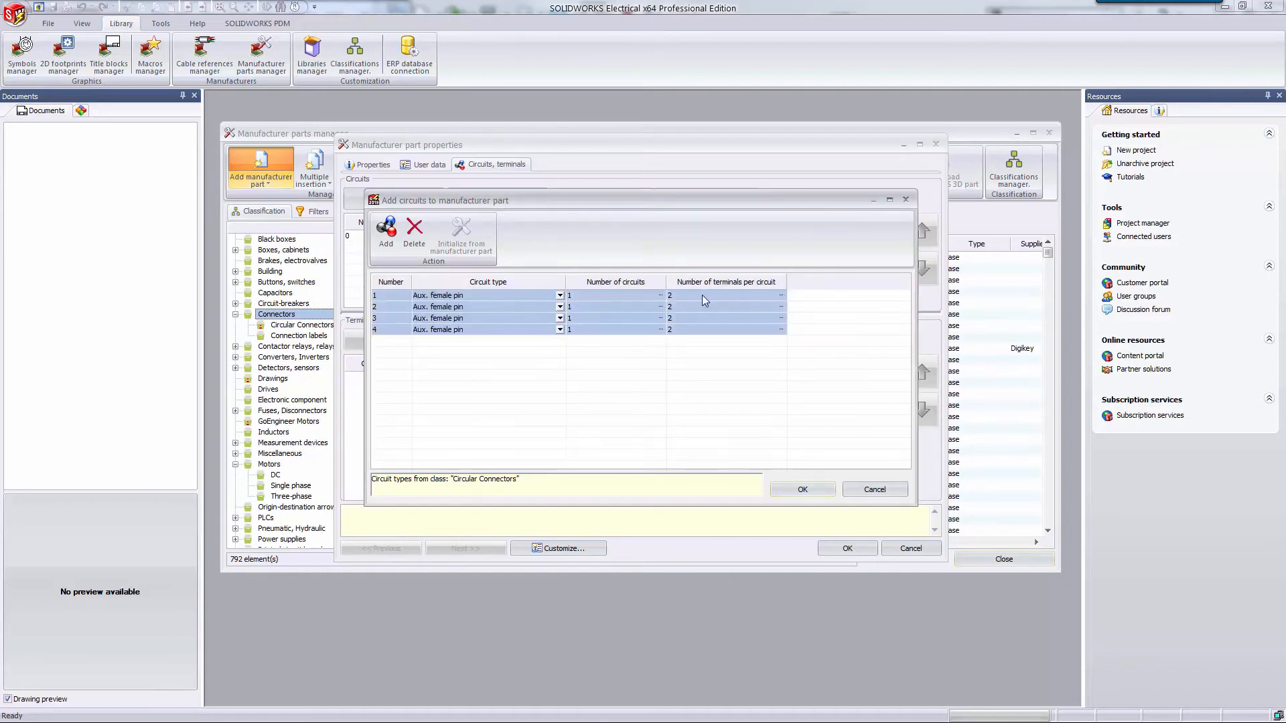
pyautogui.click(724, 295)
pyautogui.write('1')
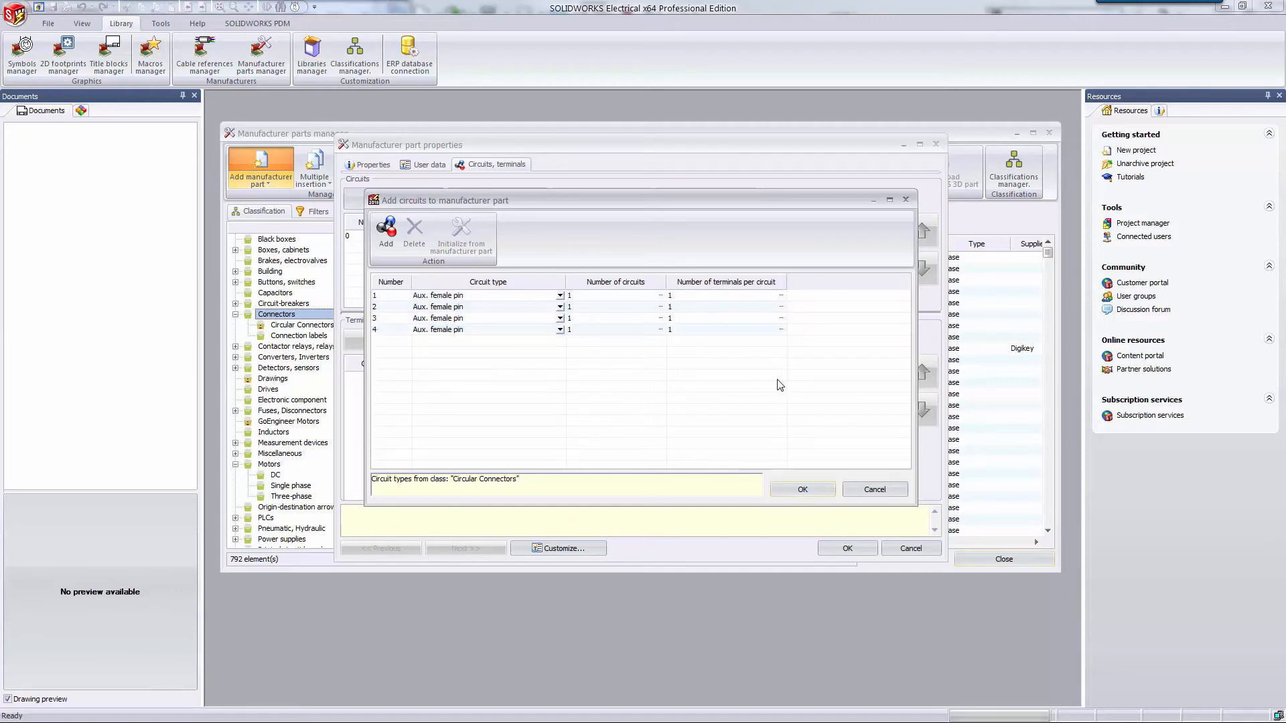
pyautogui.moveTo(800, 474)
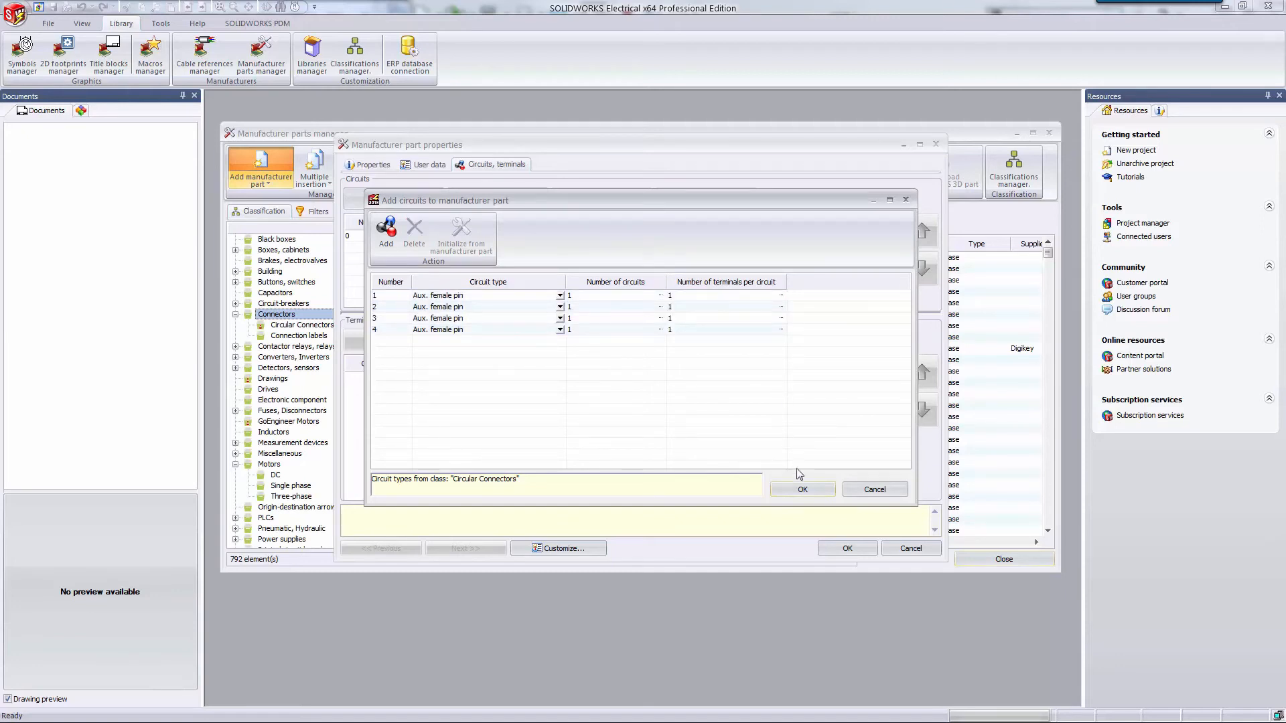
pyautogui.click(801, 489)
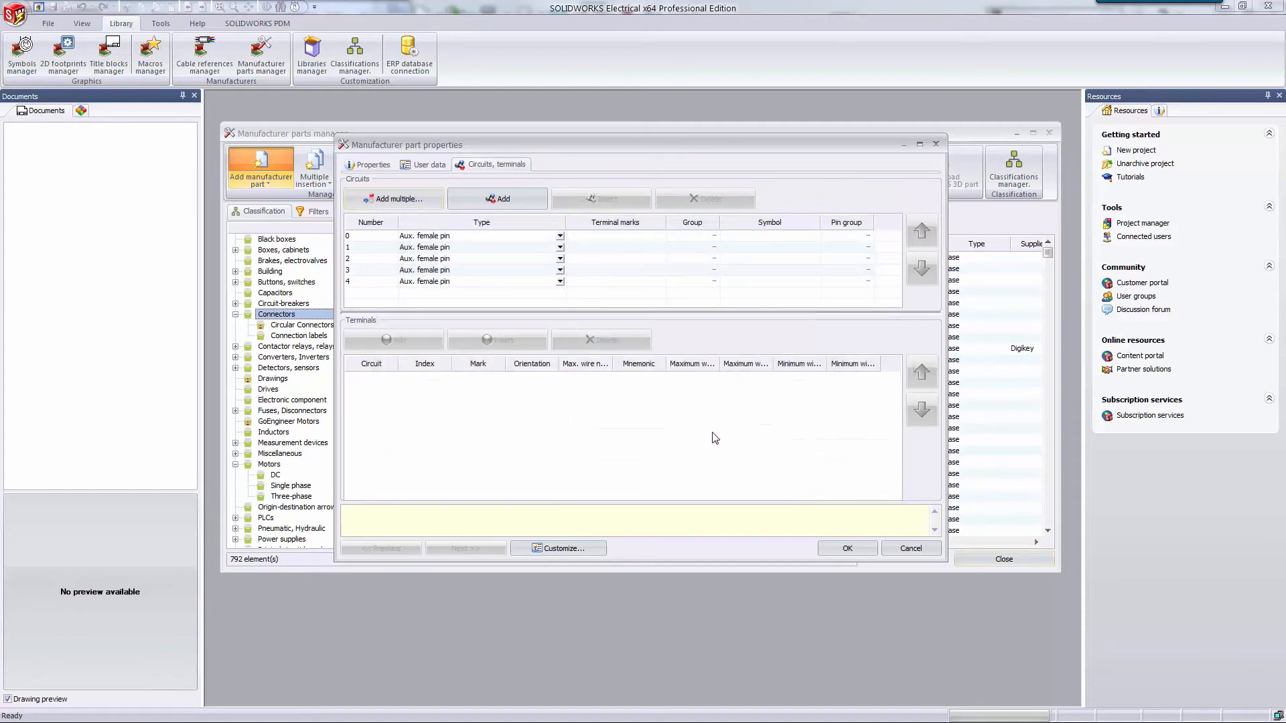
# - Add one terminal to each circuit, marked 1 through 5
pyautogui.click(365, 236)
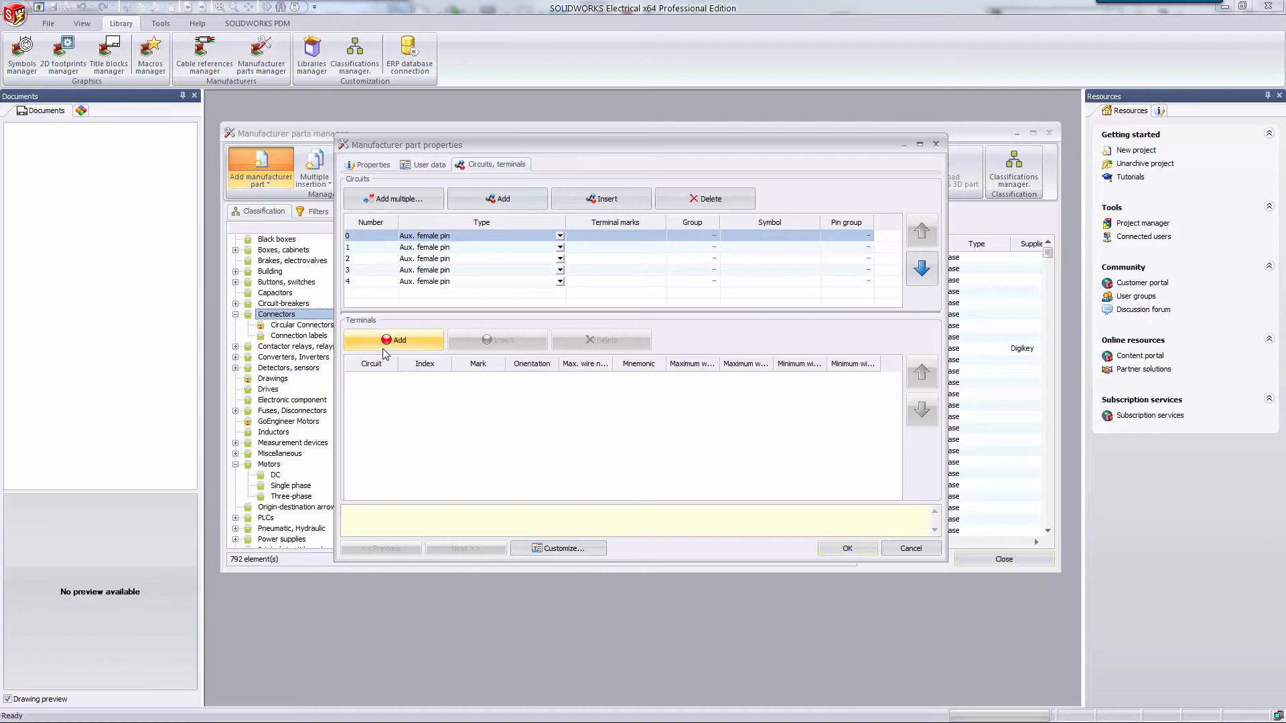
pyautogui.moveTo(399, 339)
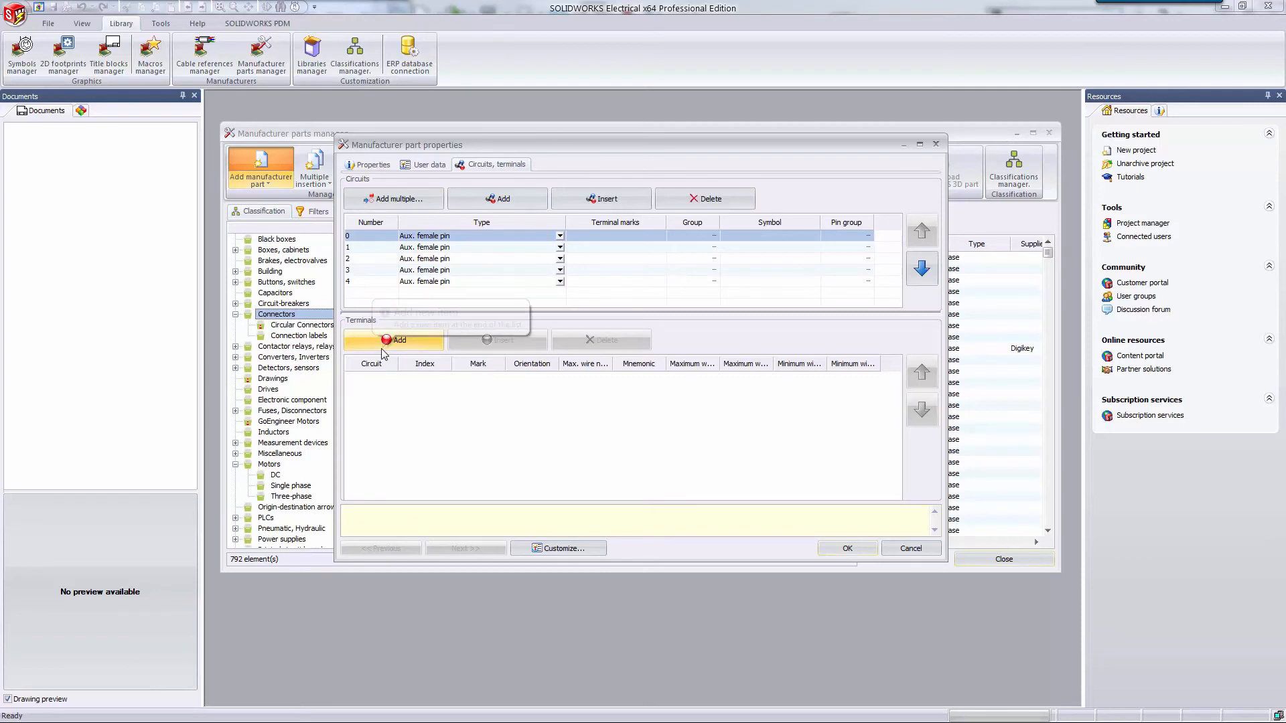
pyautogui.moveTo(399, 341)
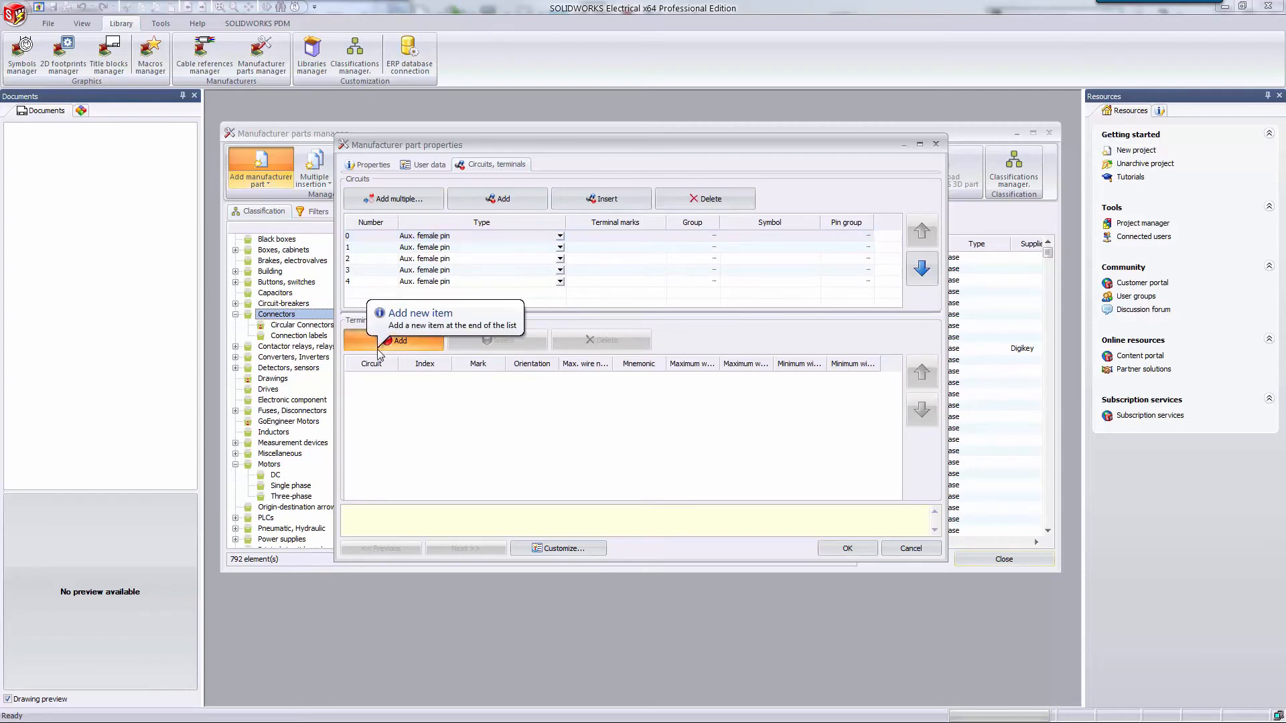
pyautogui.click(399, 340)
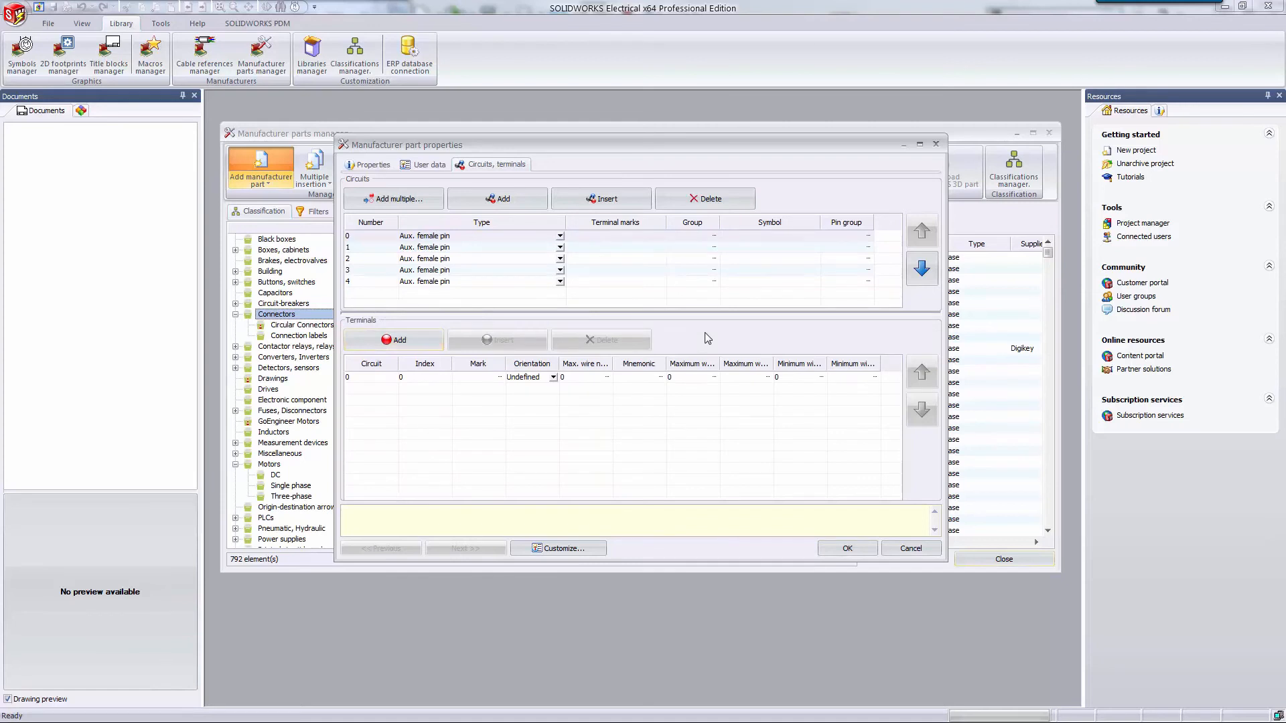
pyautogui.moveTo(359, 271)
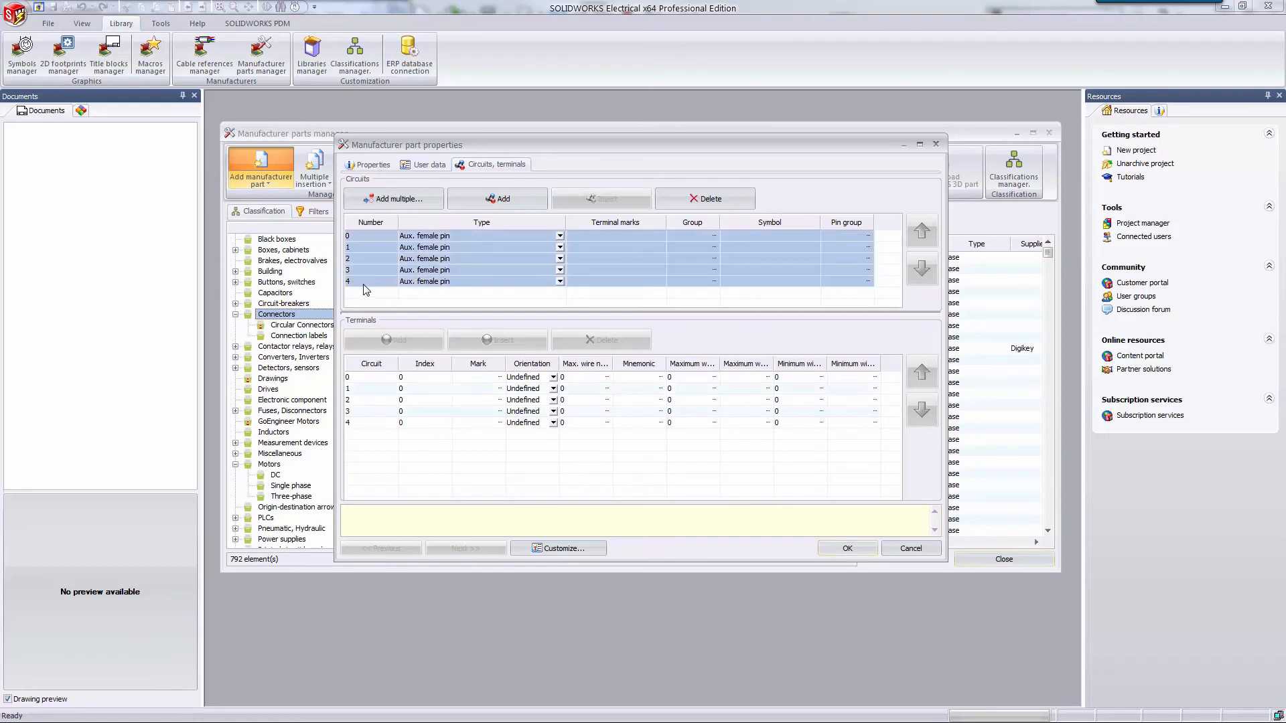
pyautogui.click(477, 377)
pyautogui.write('1')
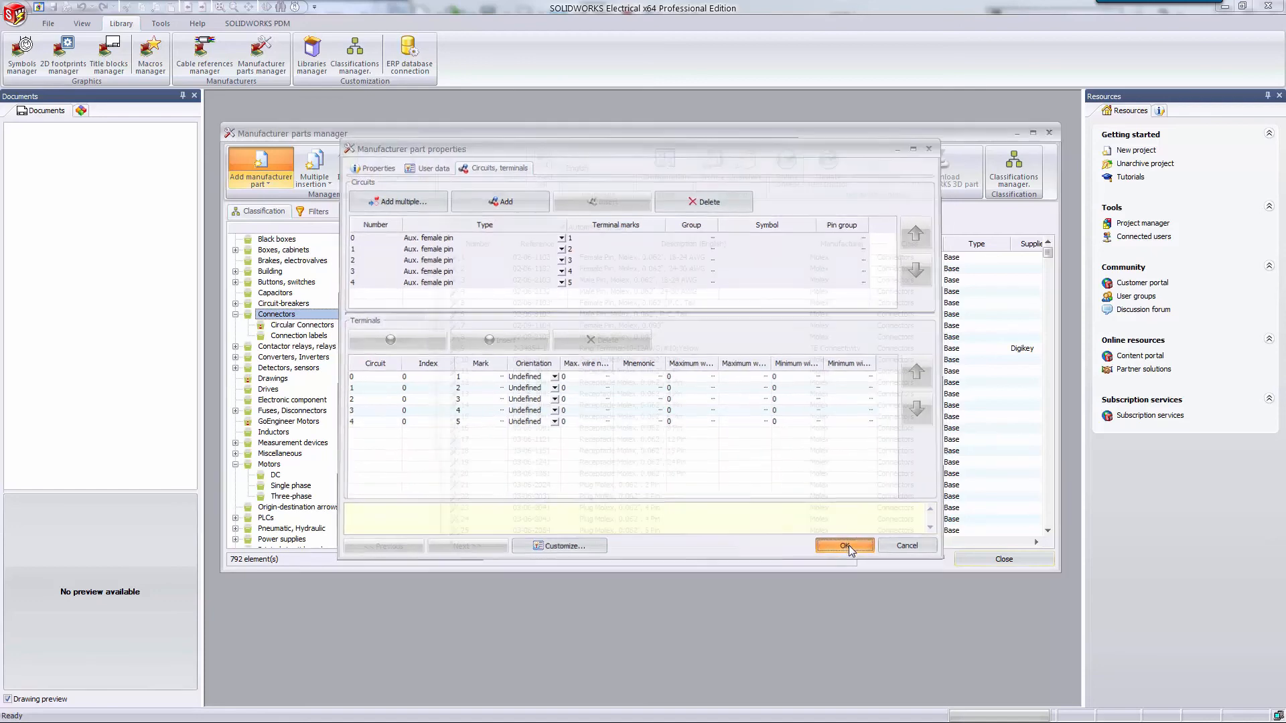
# - Save part 42119 and filter the manager to Circular Connectors to find it
pyautogui.click(844, 545)
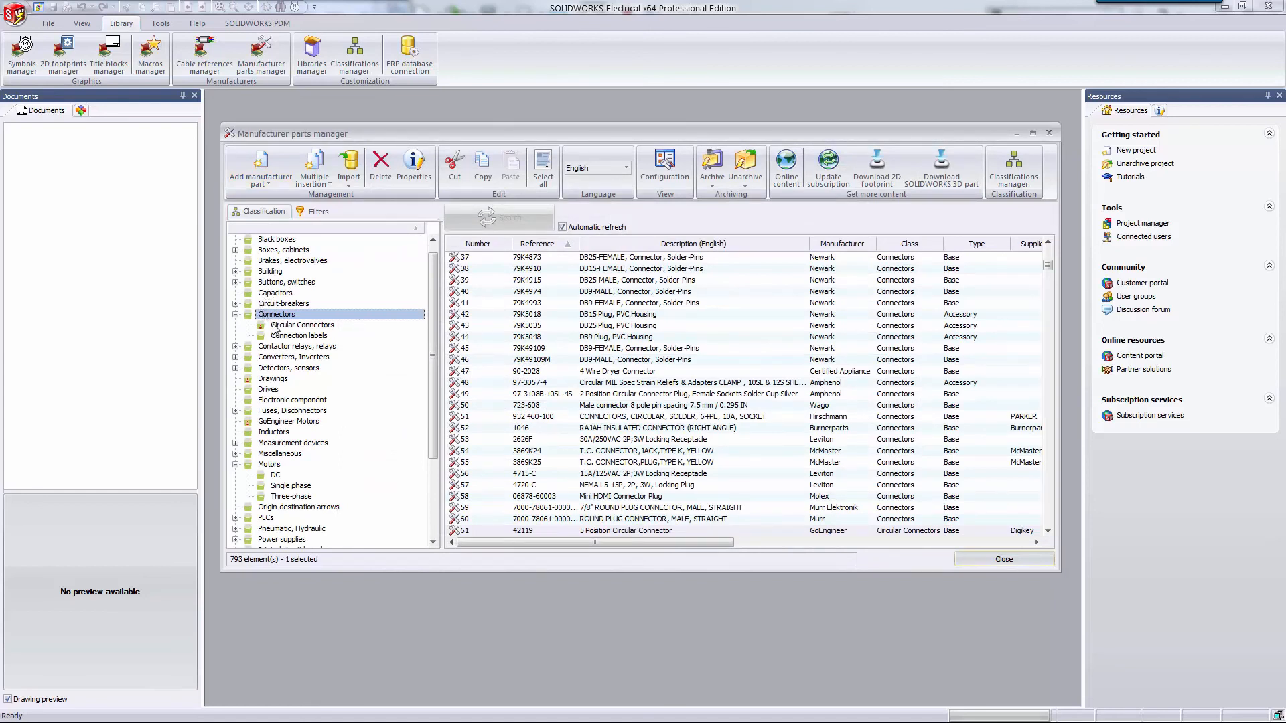
pyautogui.click(303, 325)
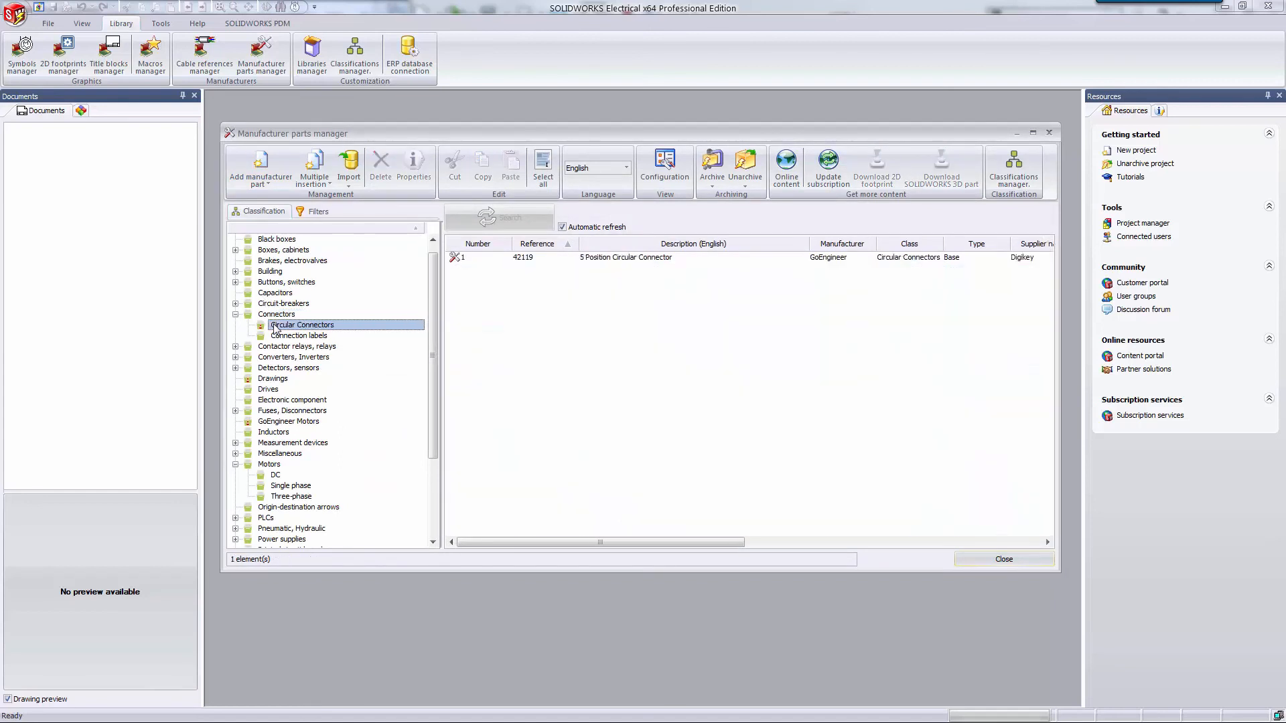